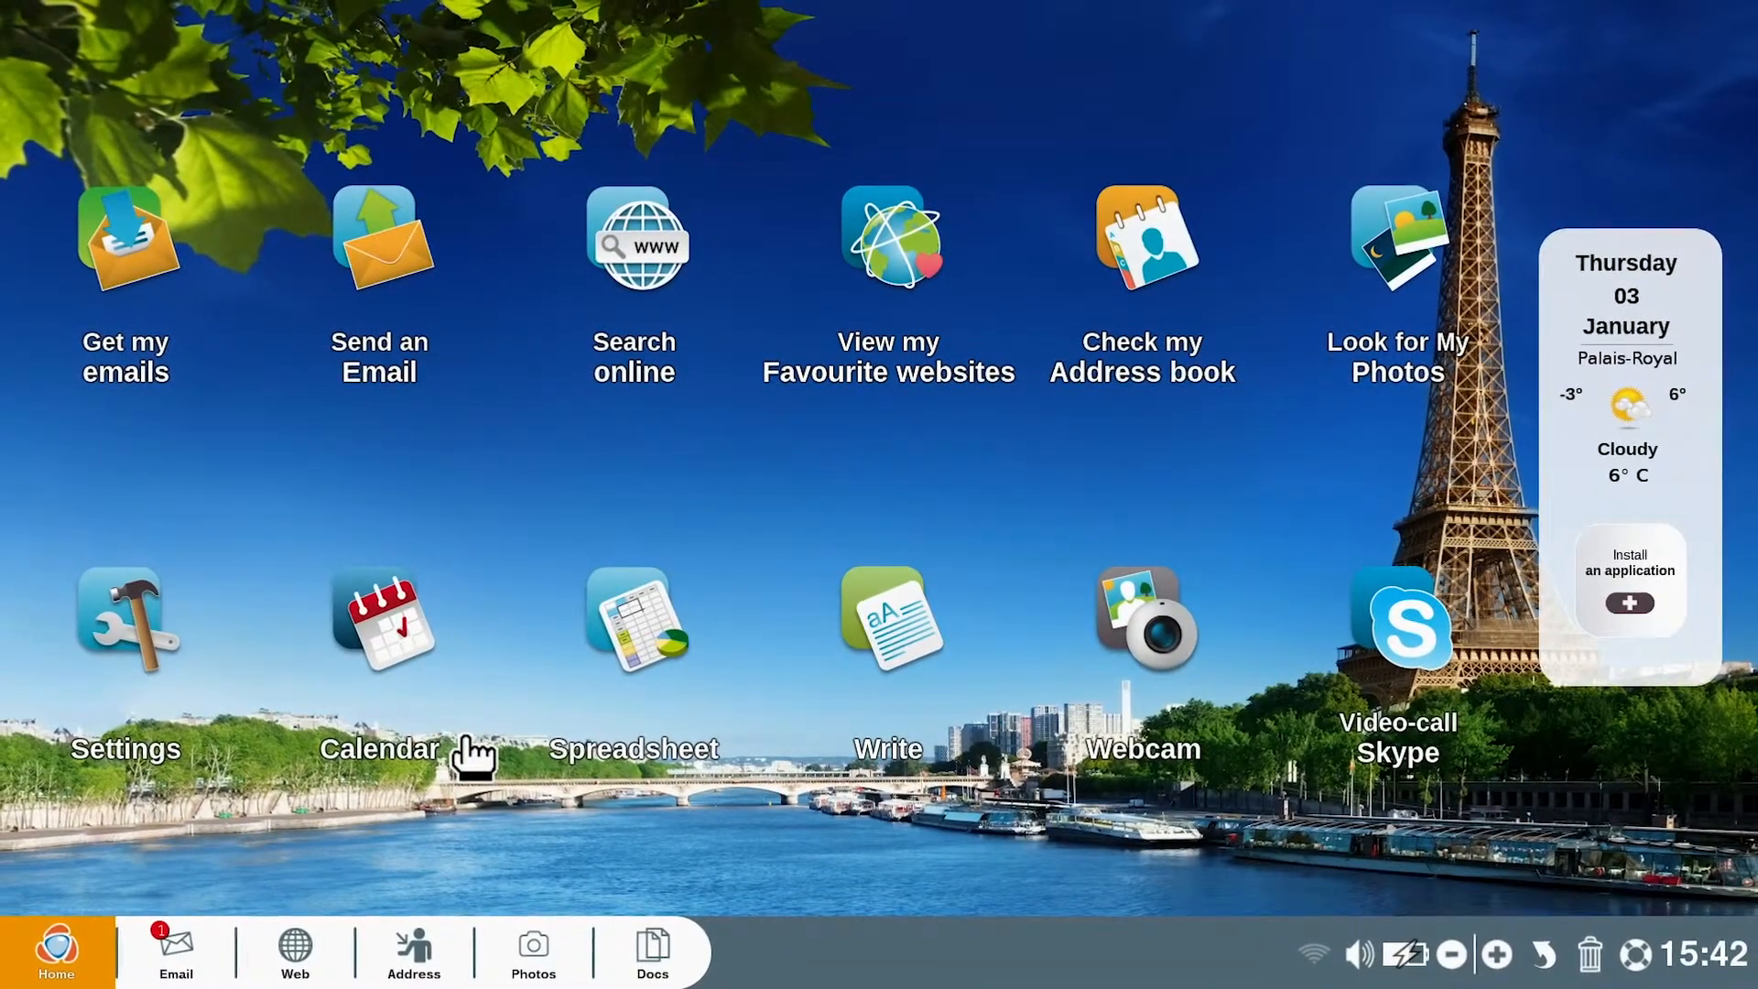
pyautogui.moveTo(973, 765)
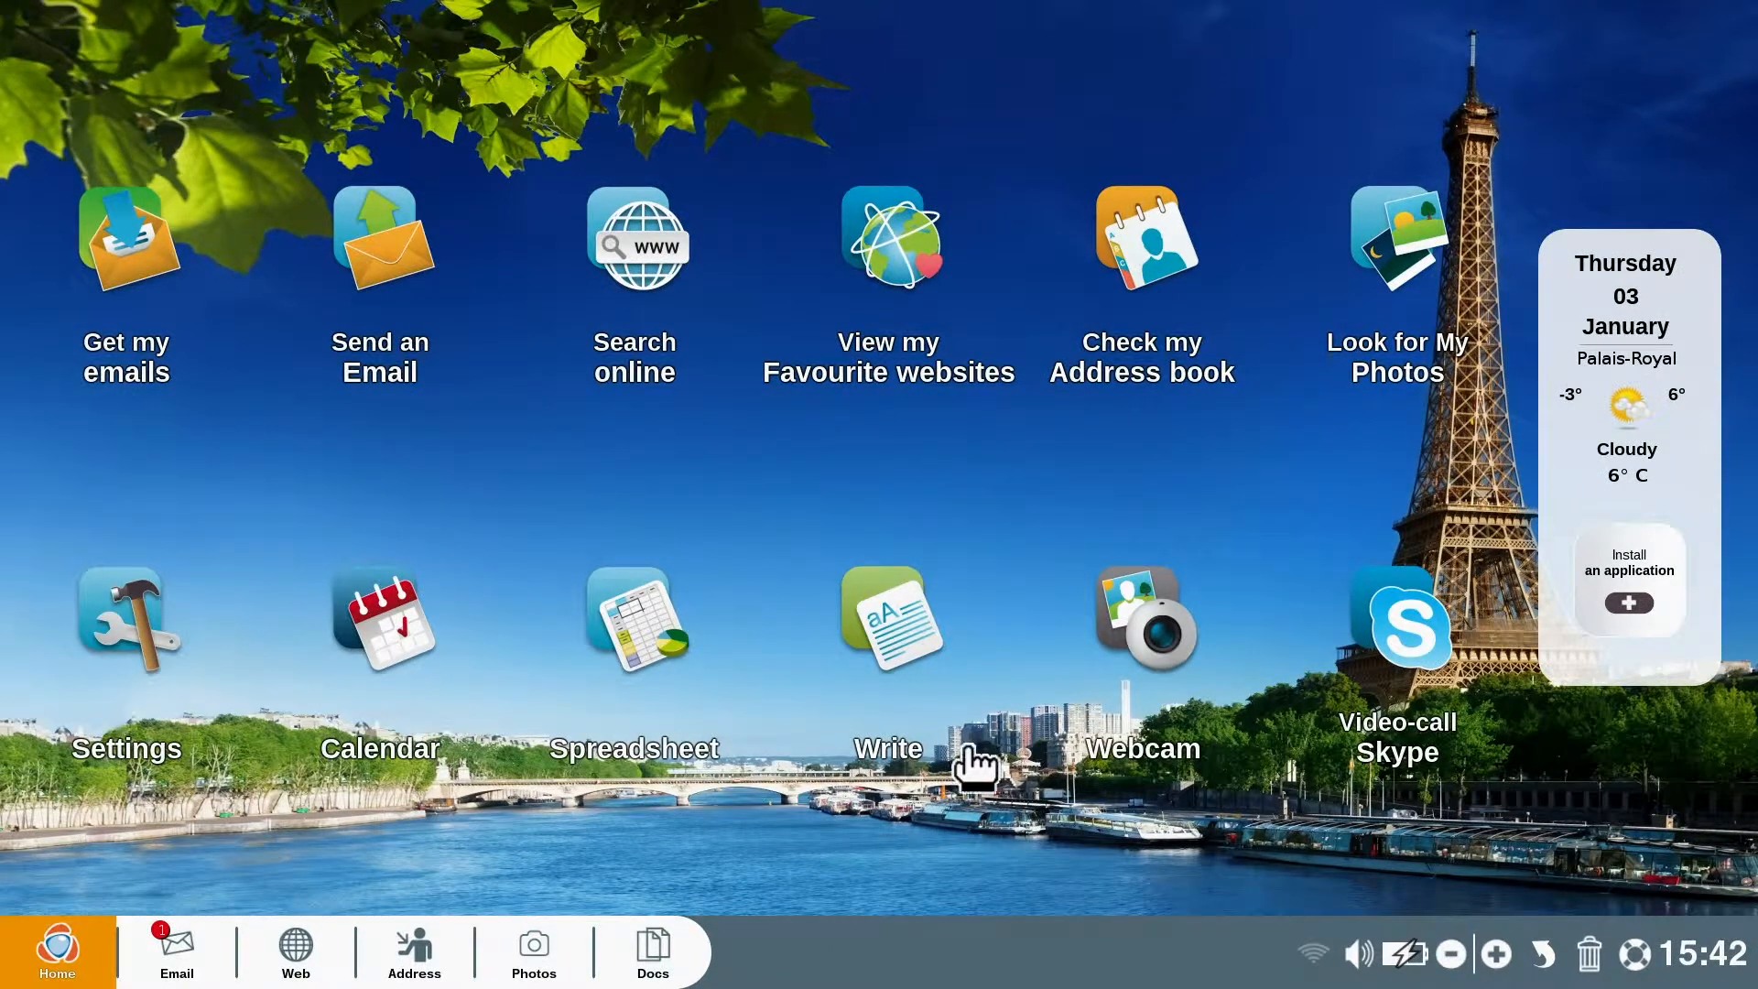
pyautogui.moveTo(1384, 874)
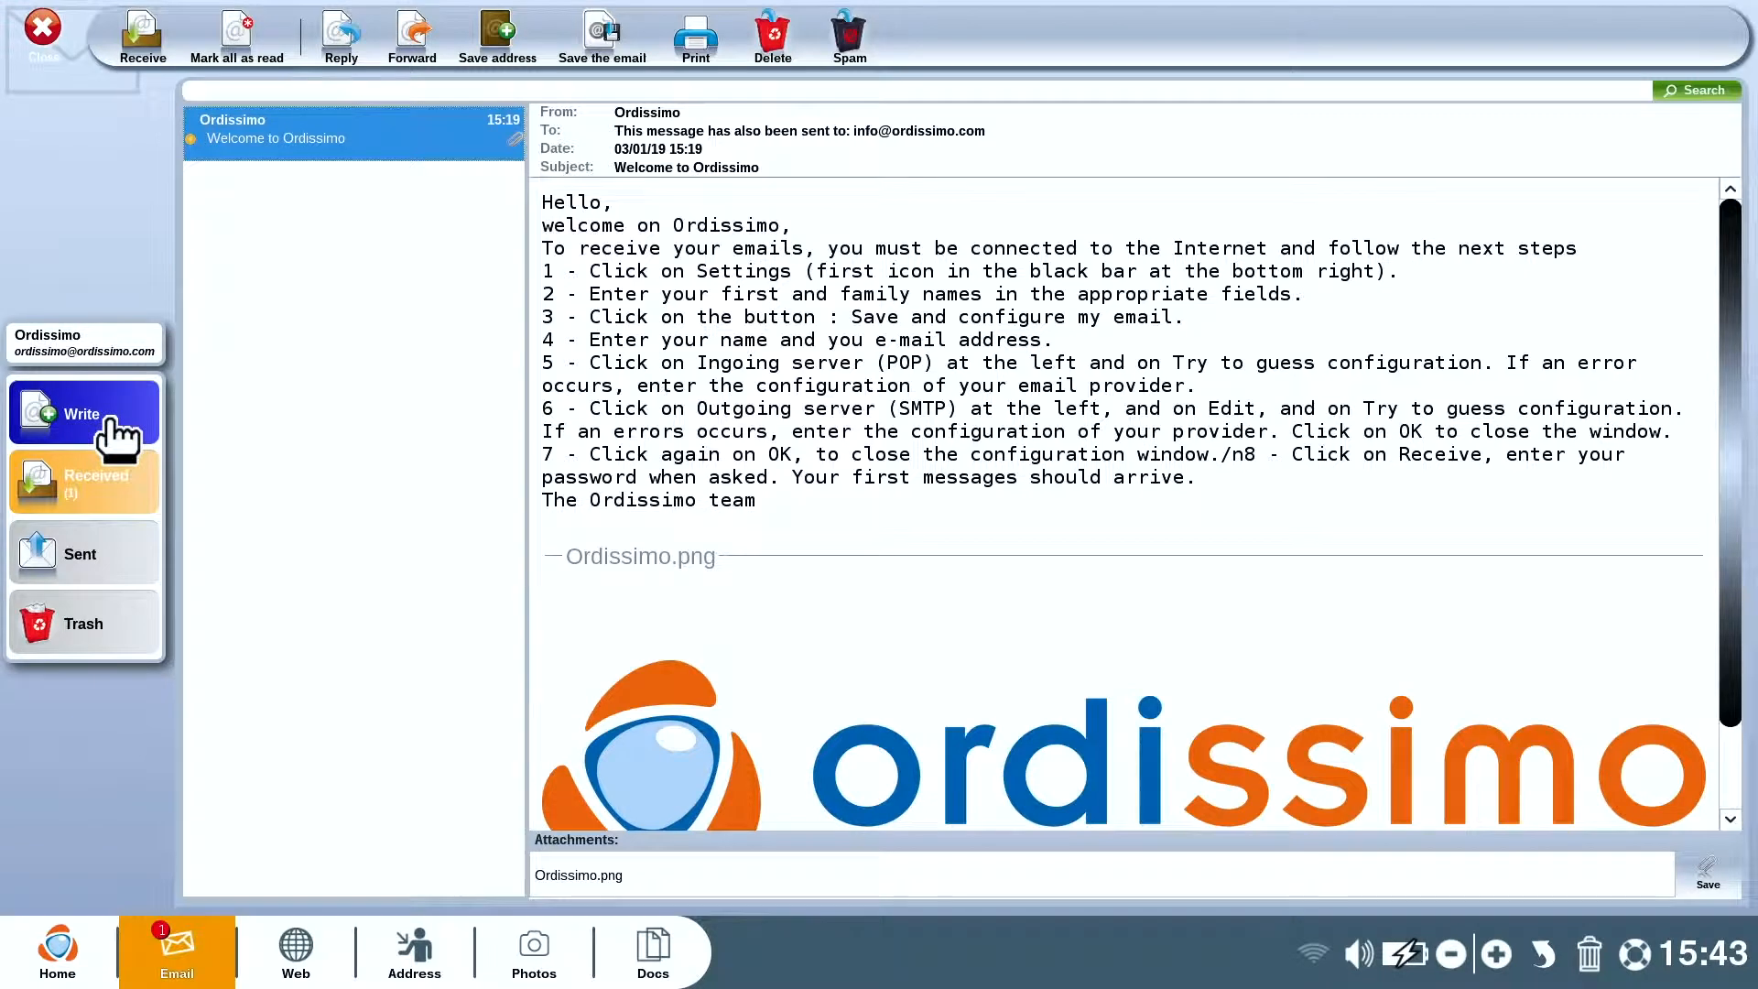
pyautogui.click(83, 413)
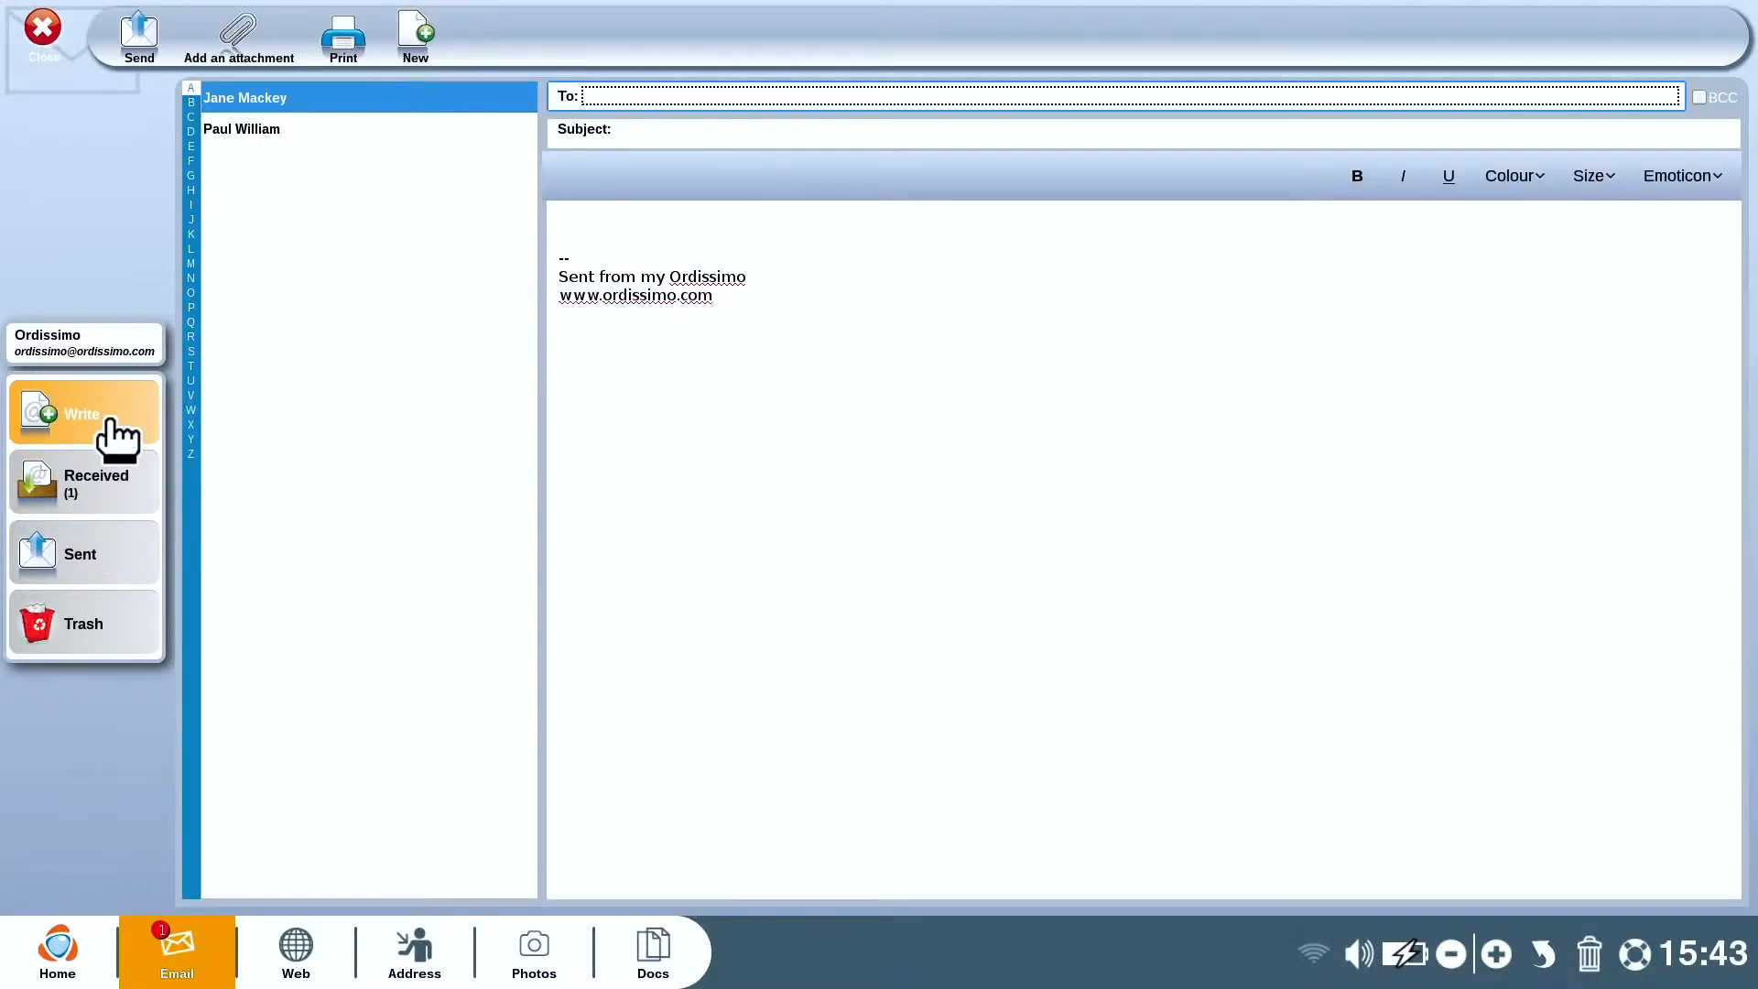
pyautogui.click(84, 483)
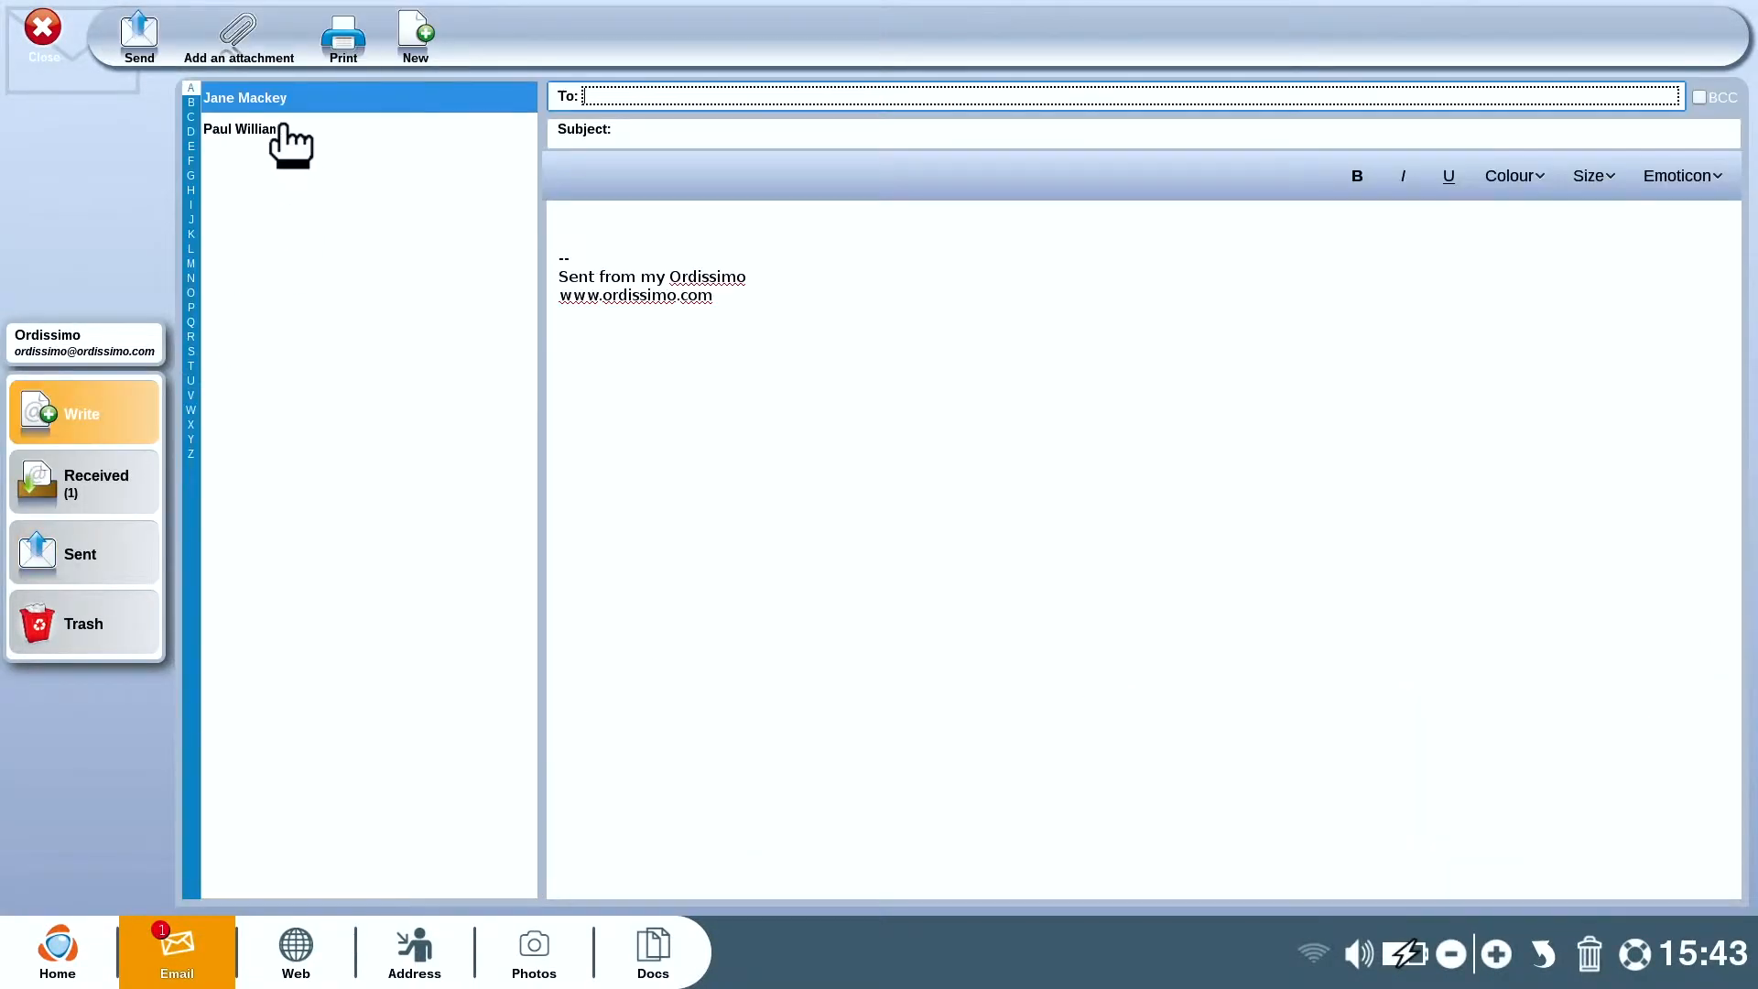
pyautogui.click(239, 128)
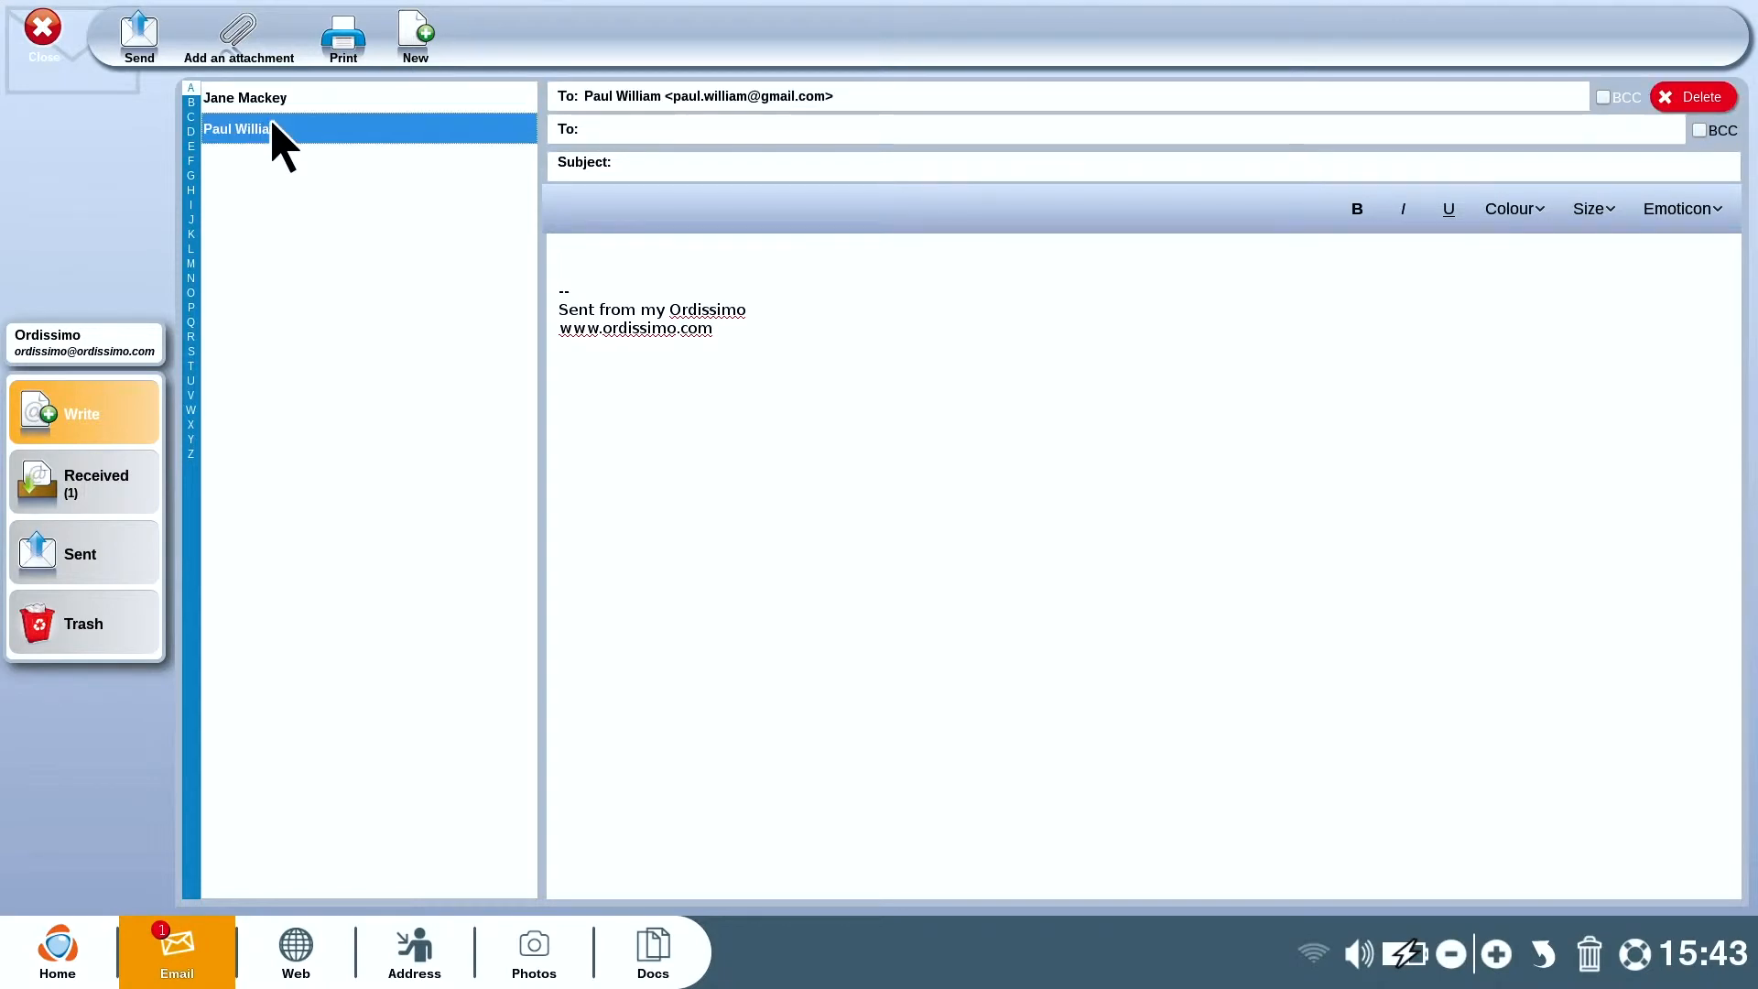
pyautogui.write('HE')
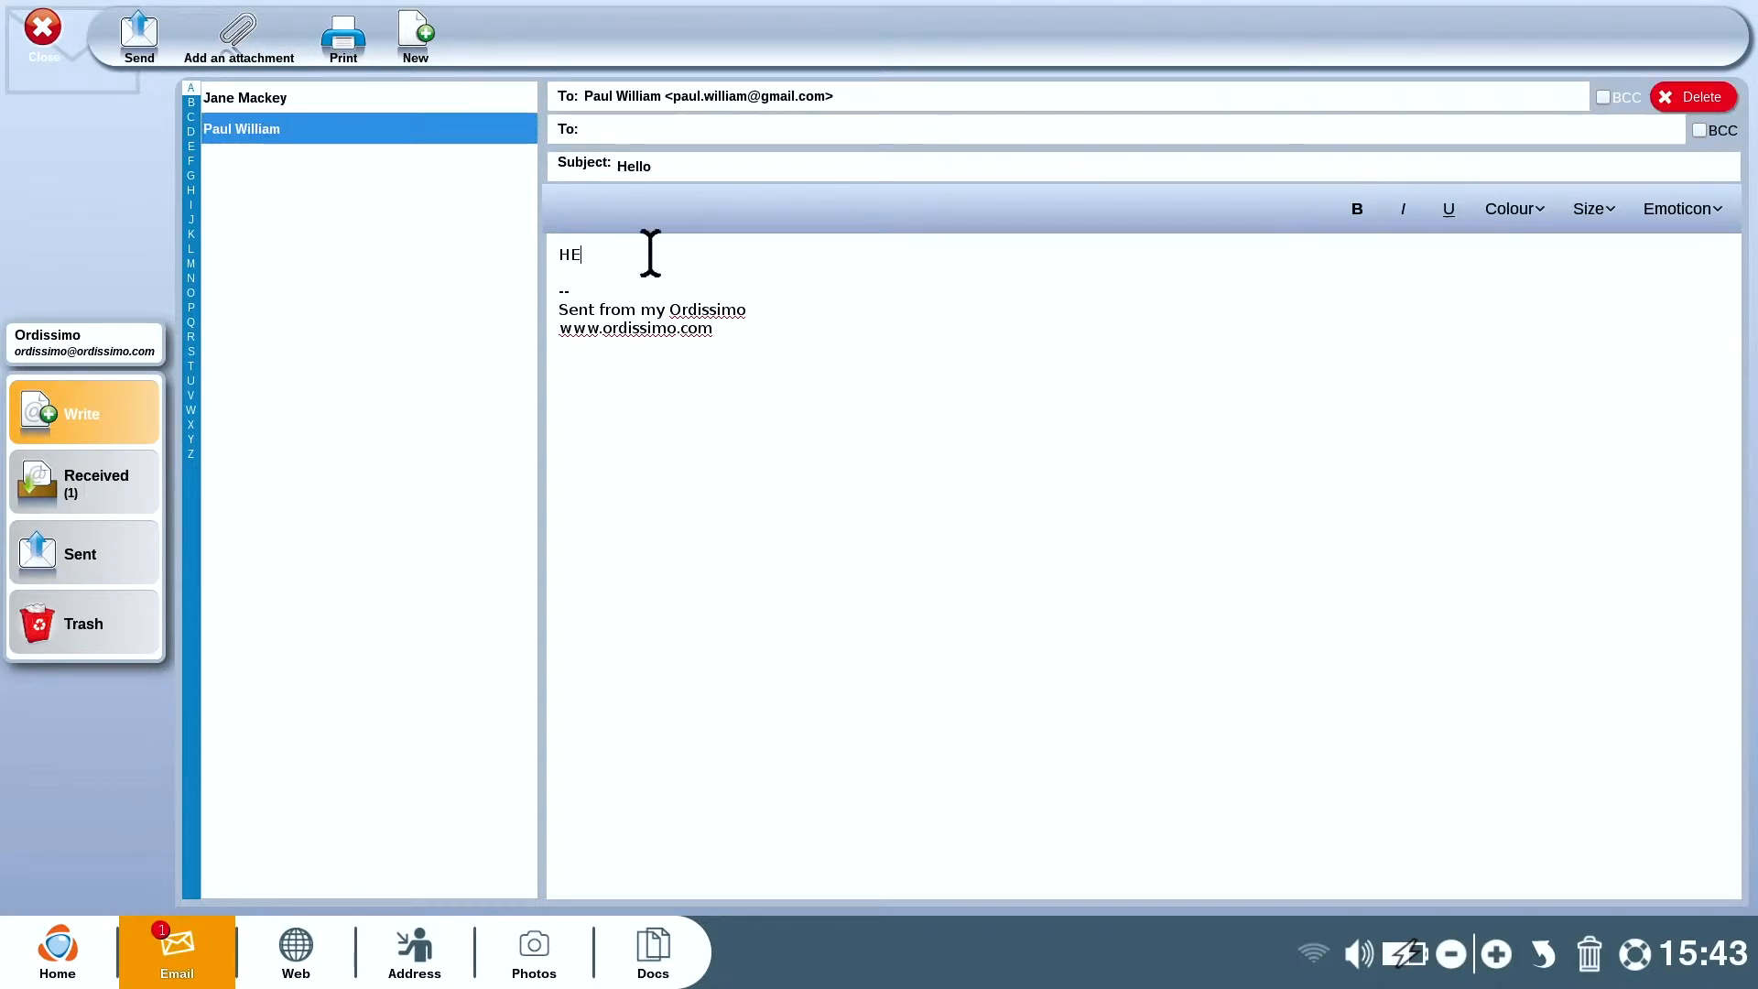
pyautogui.write('LLO')
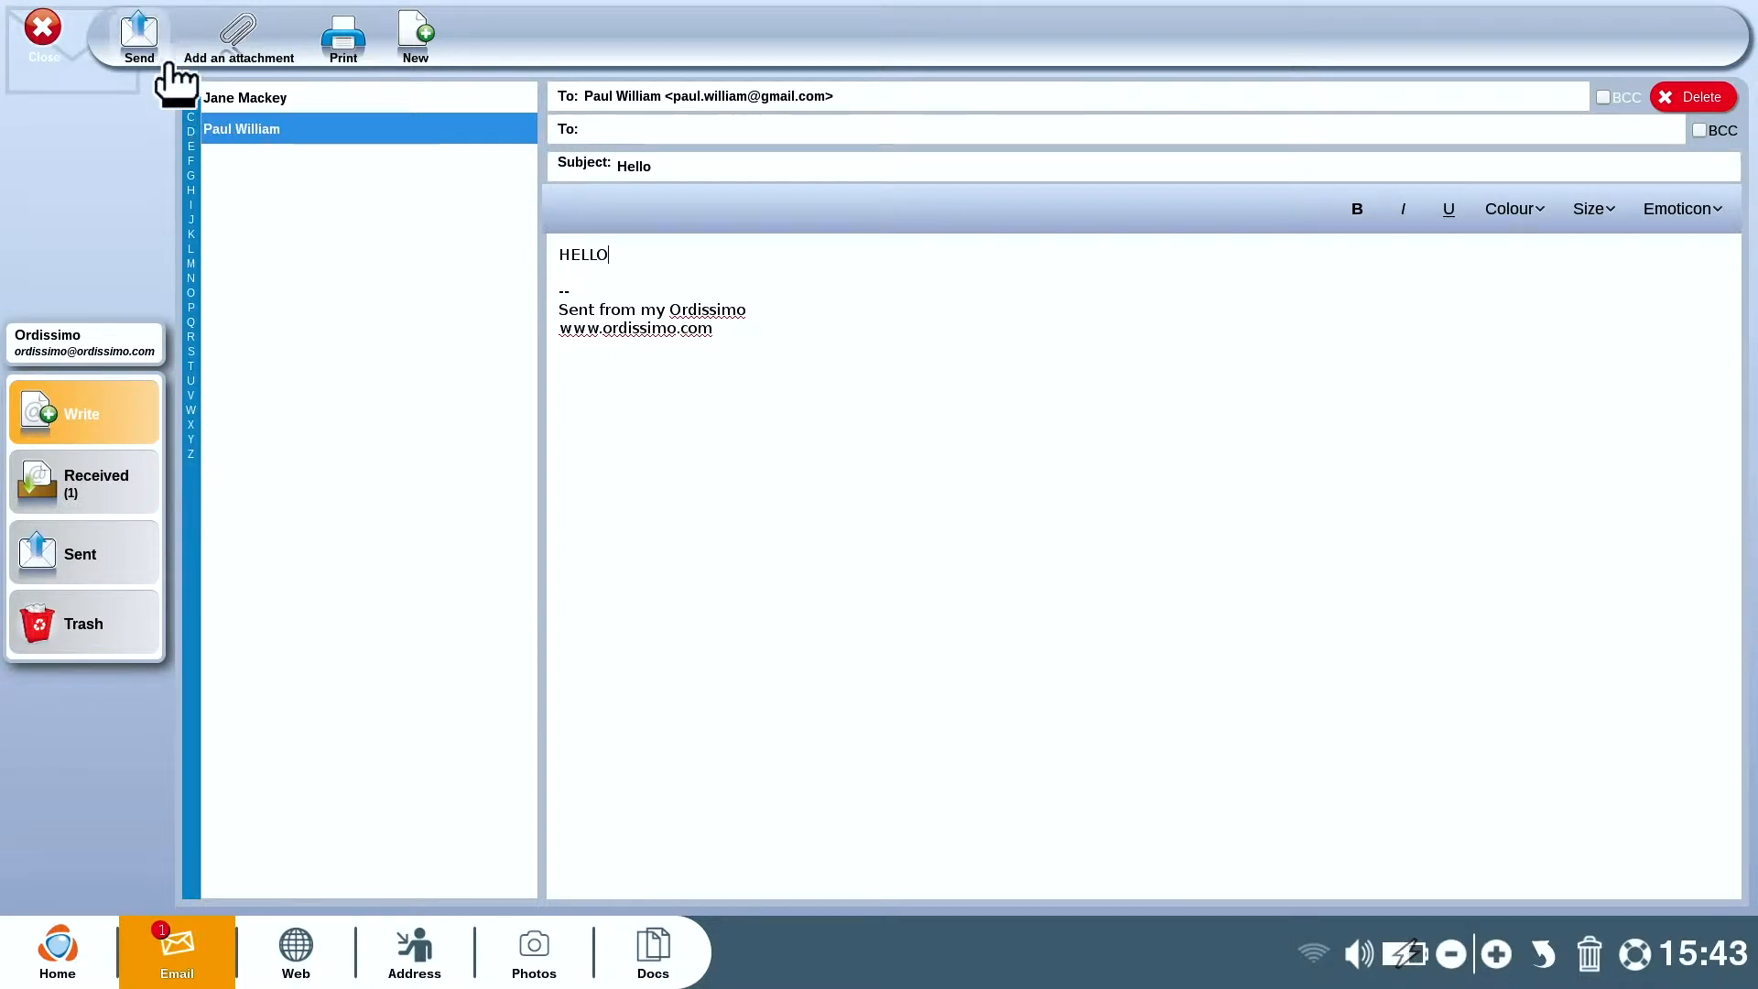
pyautogui.click(84, 482)
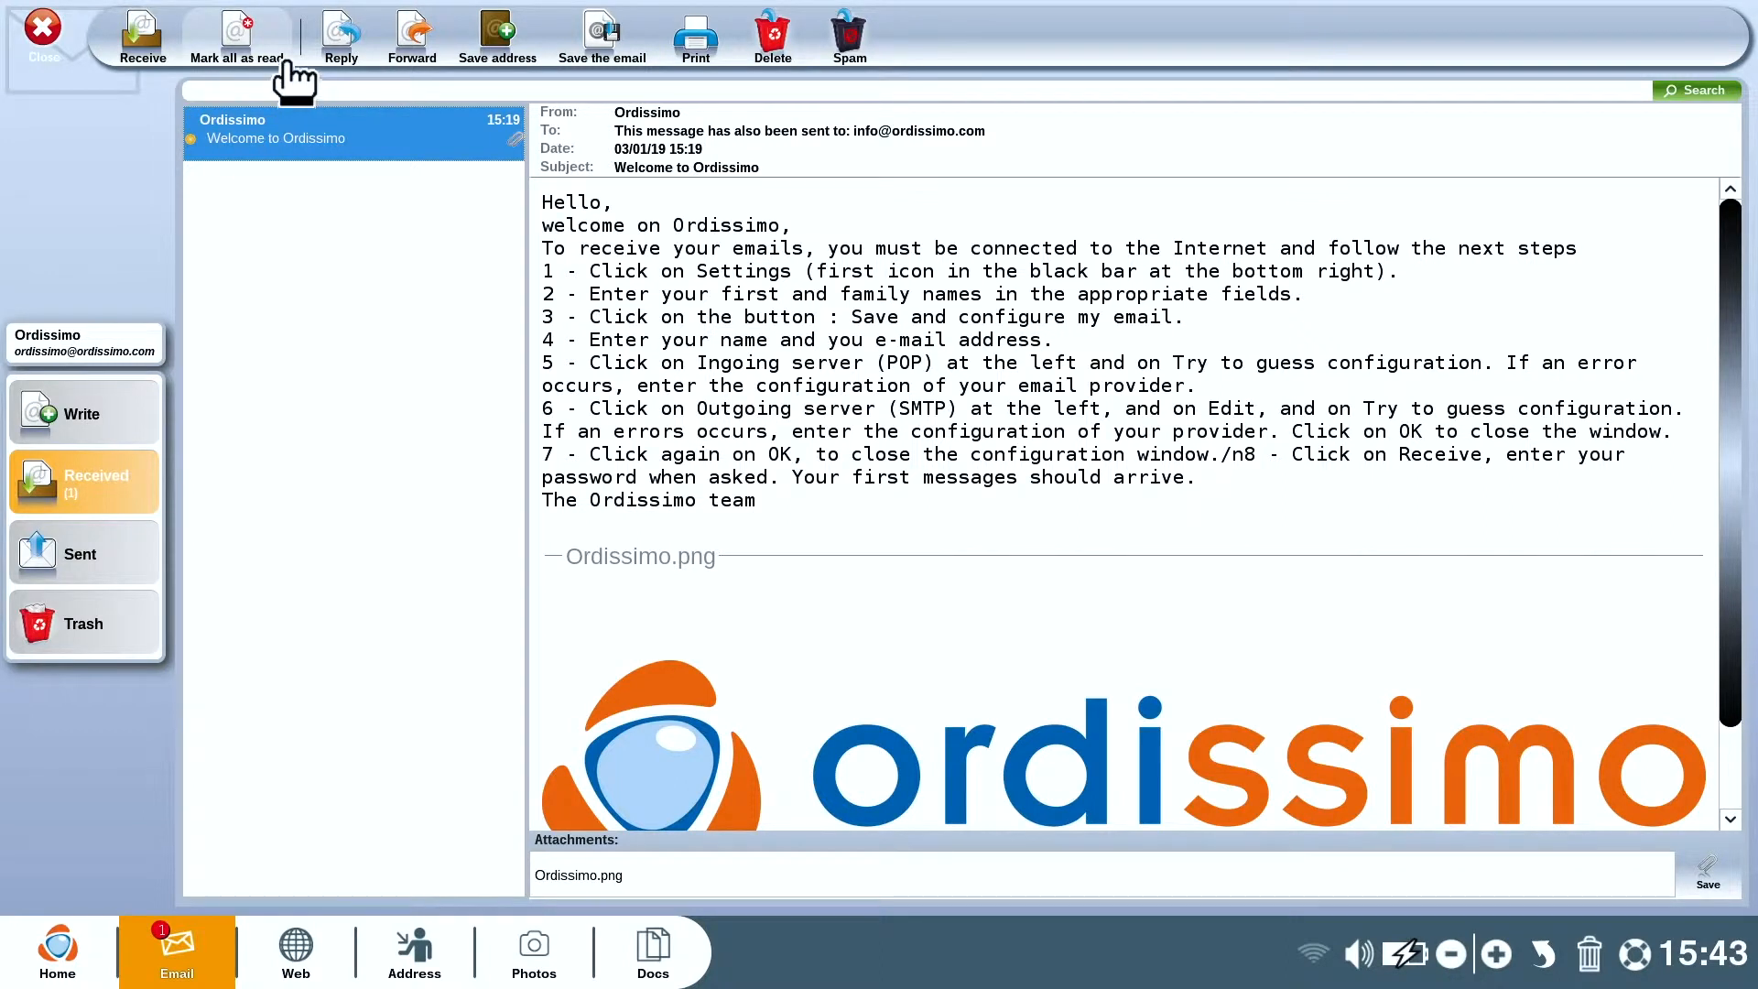
pyautogui.moveTo(390, 99)
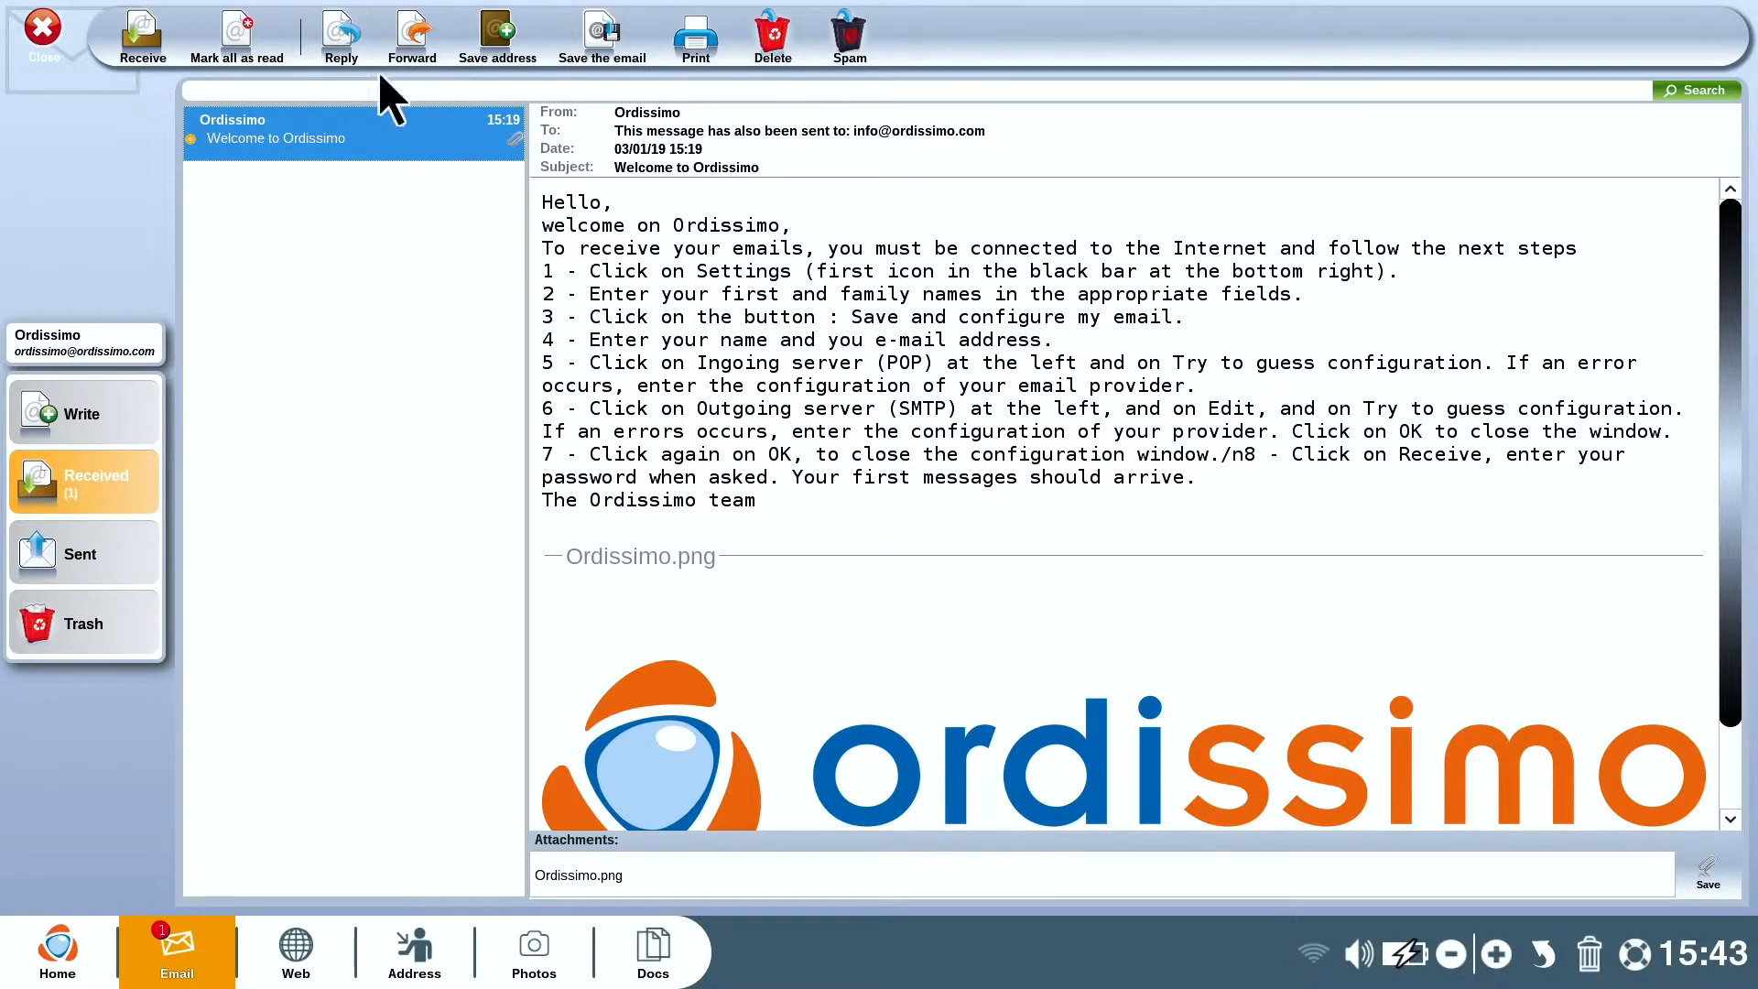
pyautogui.moveTo(496, 34)
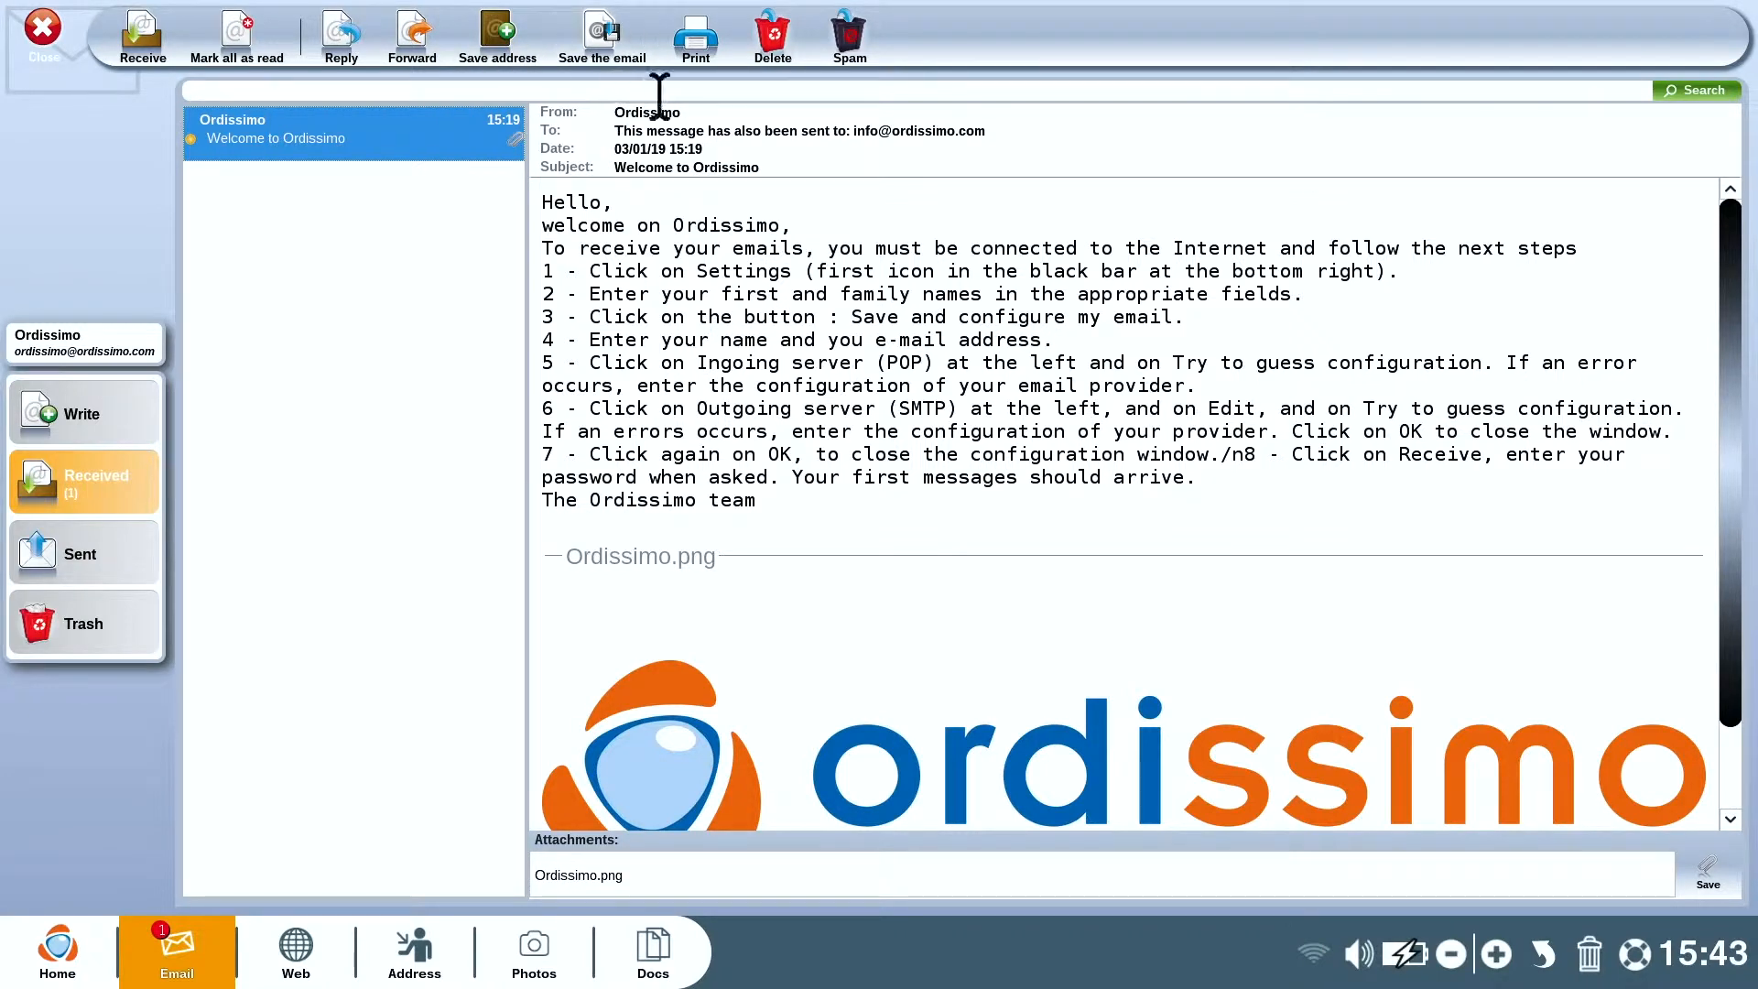
# Close Ordissimo Email and return to the home screen.
pyautogui.click(43, 34)
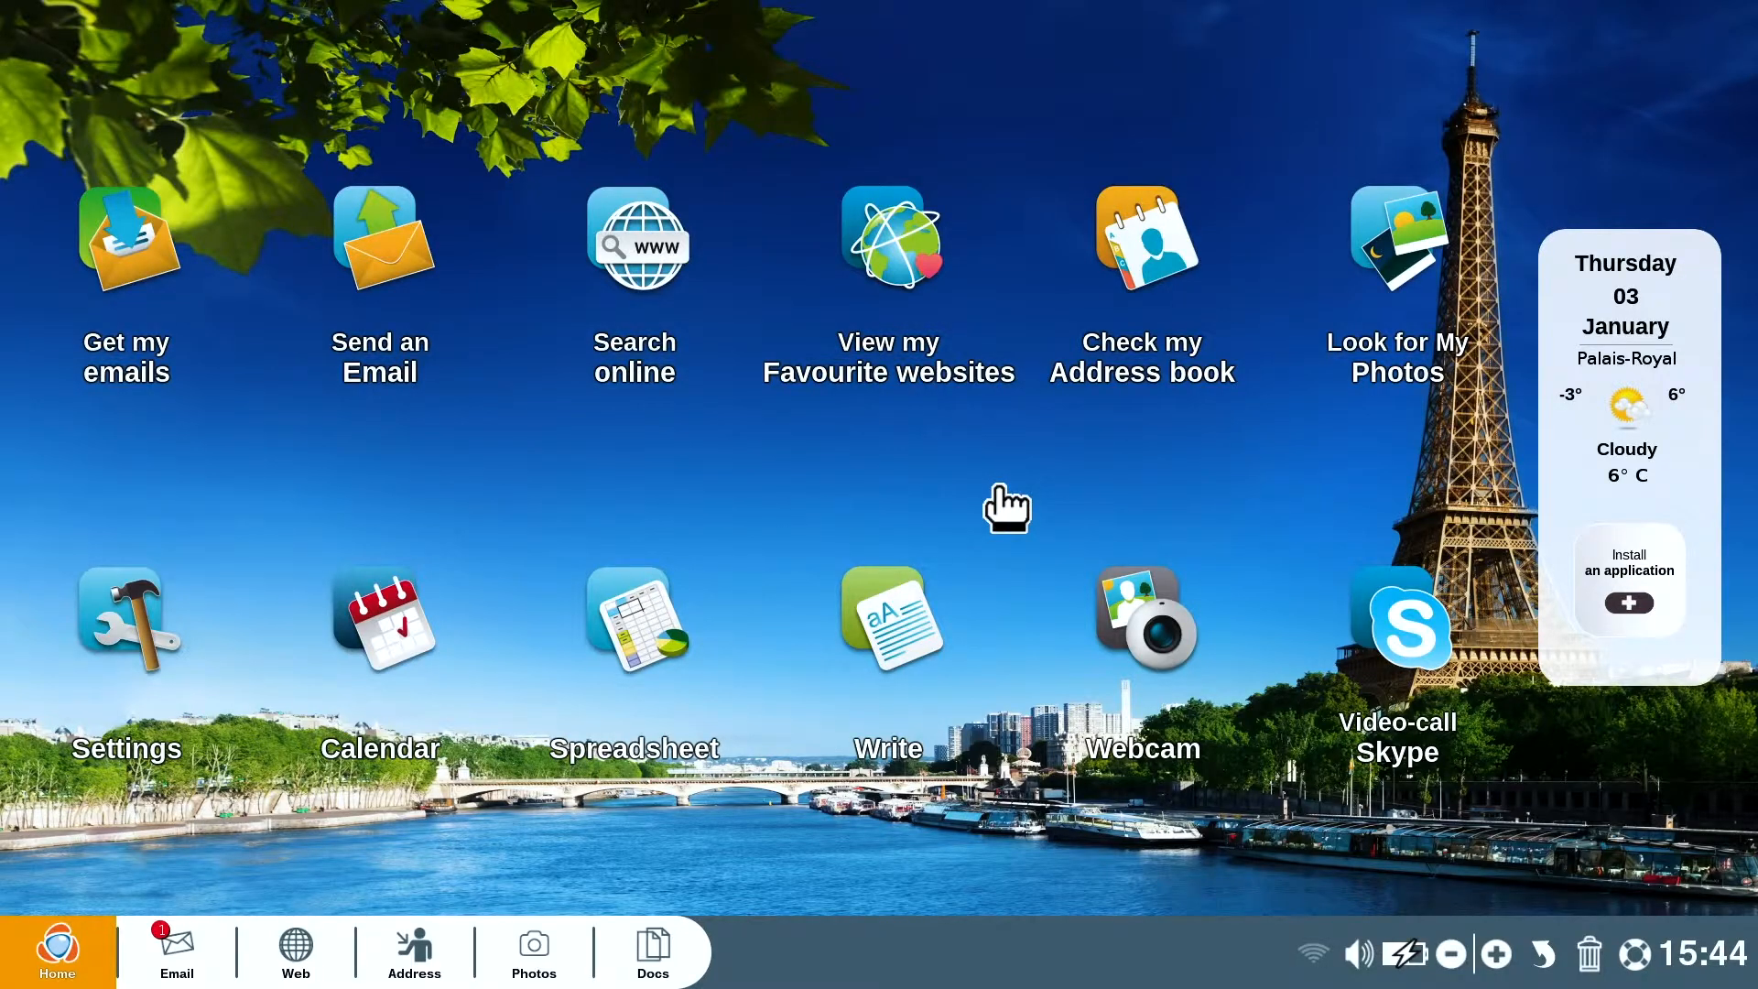
pyautogui.moveTo(989, 503)
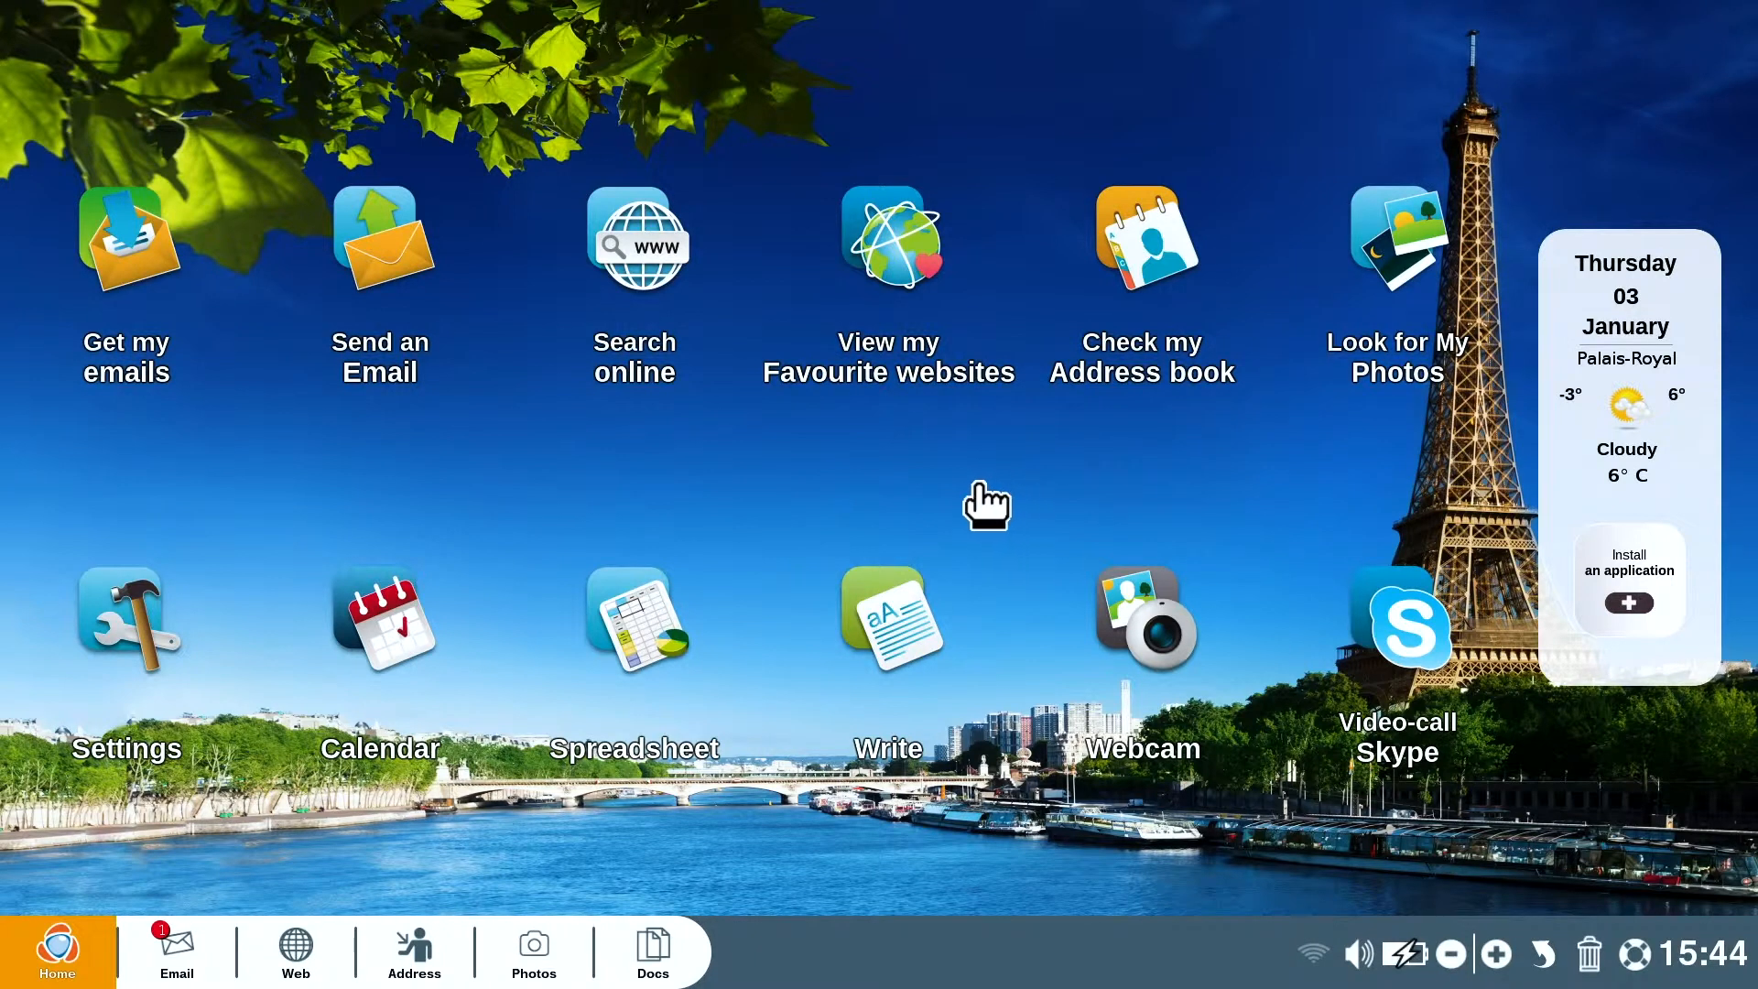
pyautogui.moveTo(631, 404)
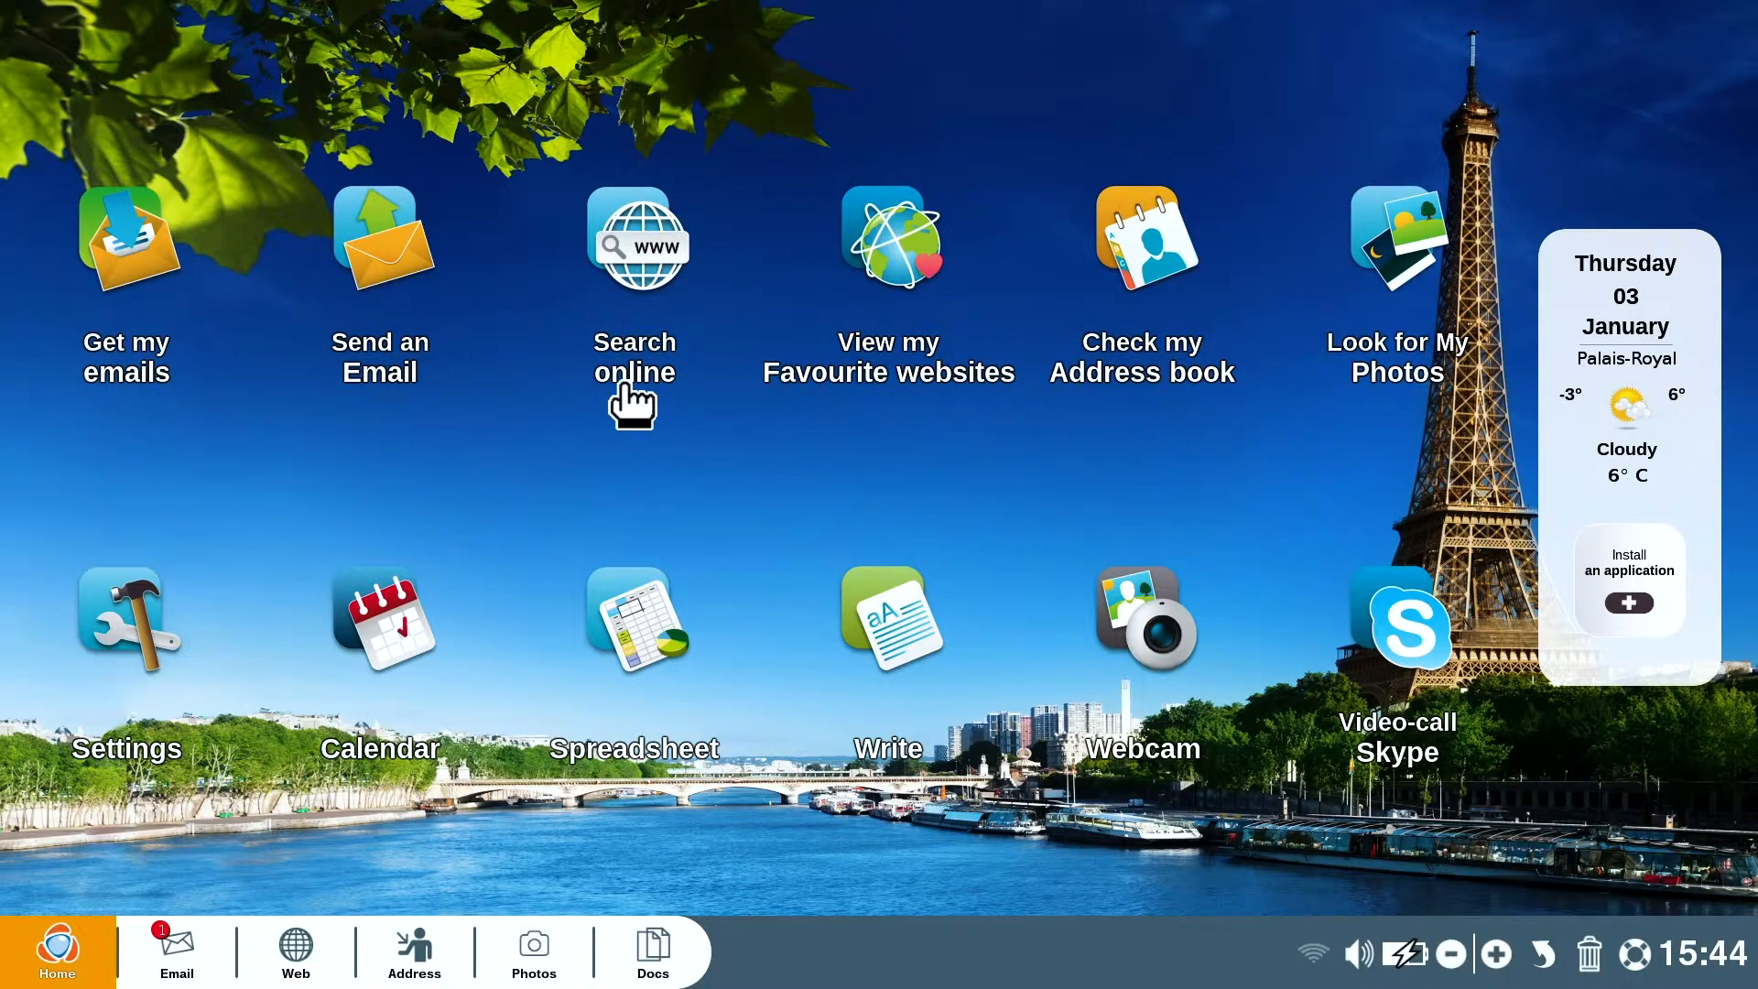
# Run a Google search for London in Ordissimo Web, scan the results, then switch to Photos.
pyautogui.click(634, 236)
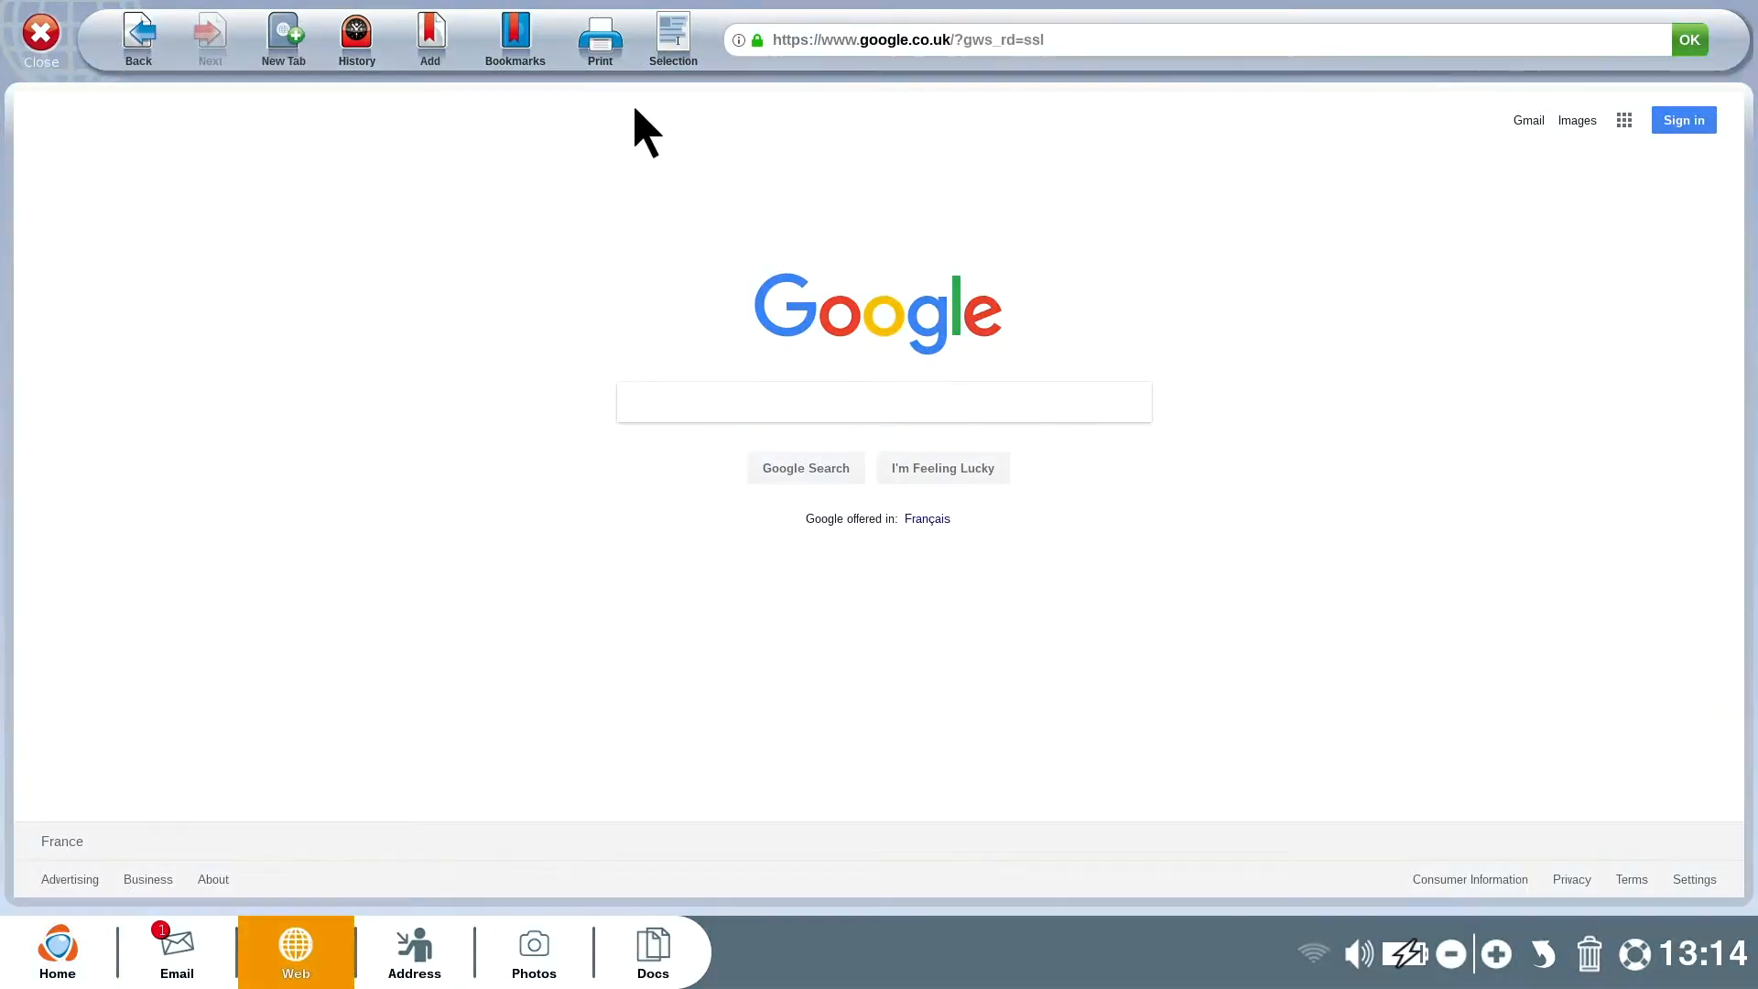
pyautogui.click(883, 402)
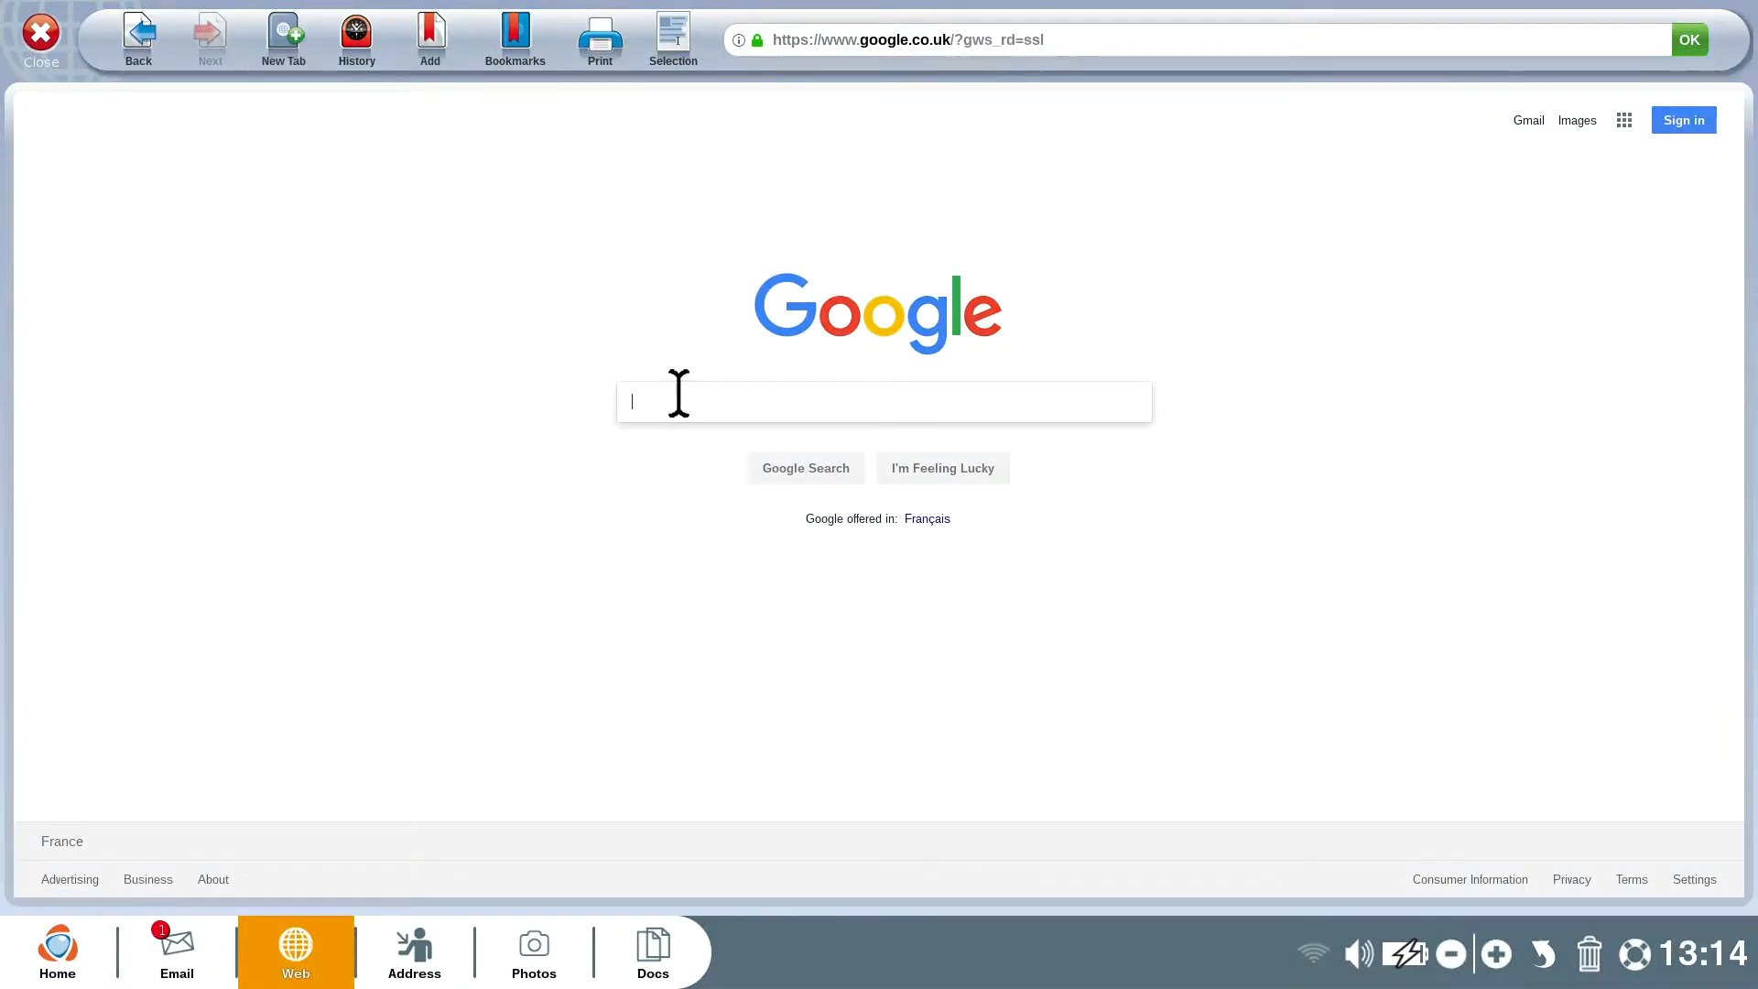
pyautogui.write('London')
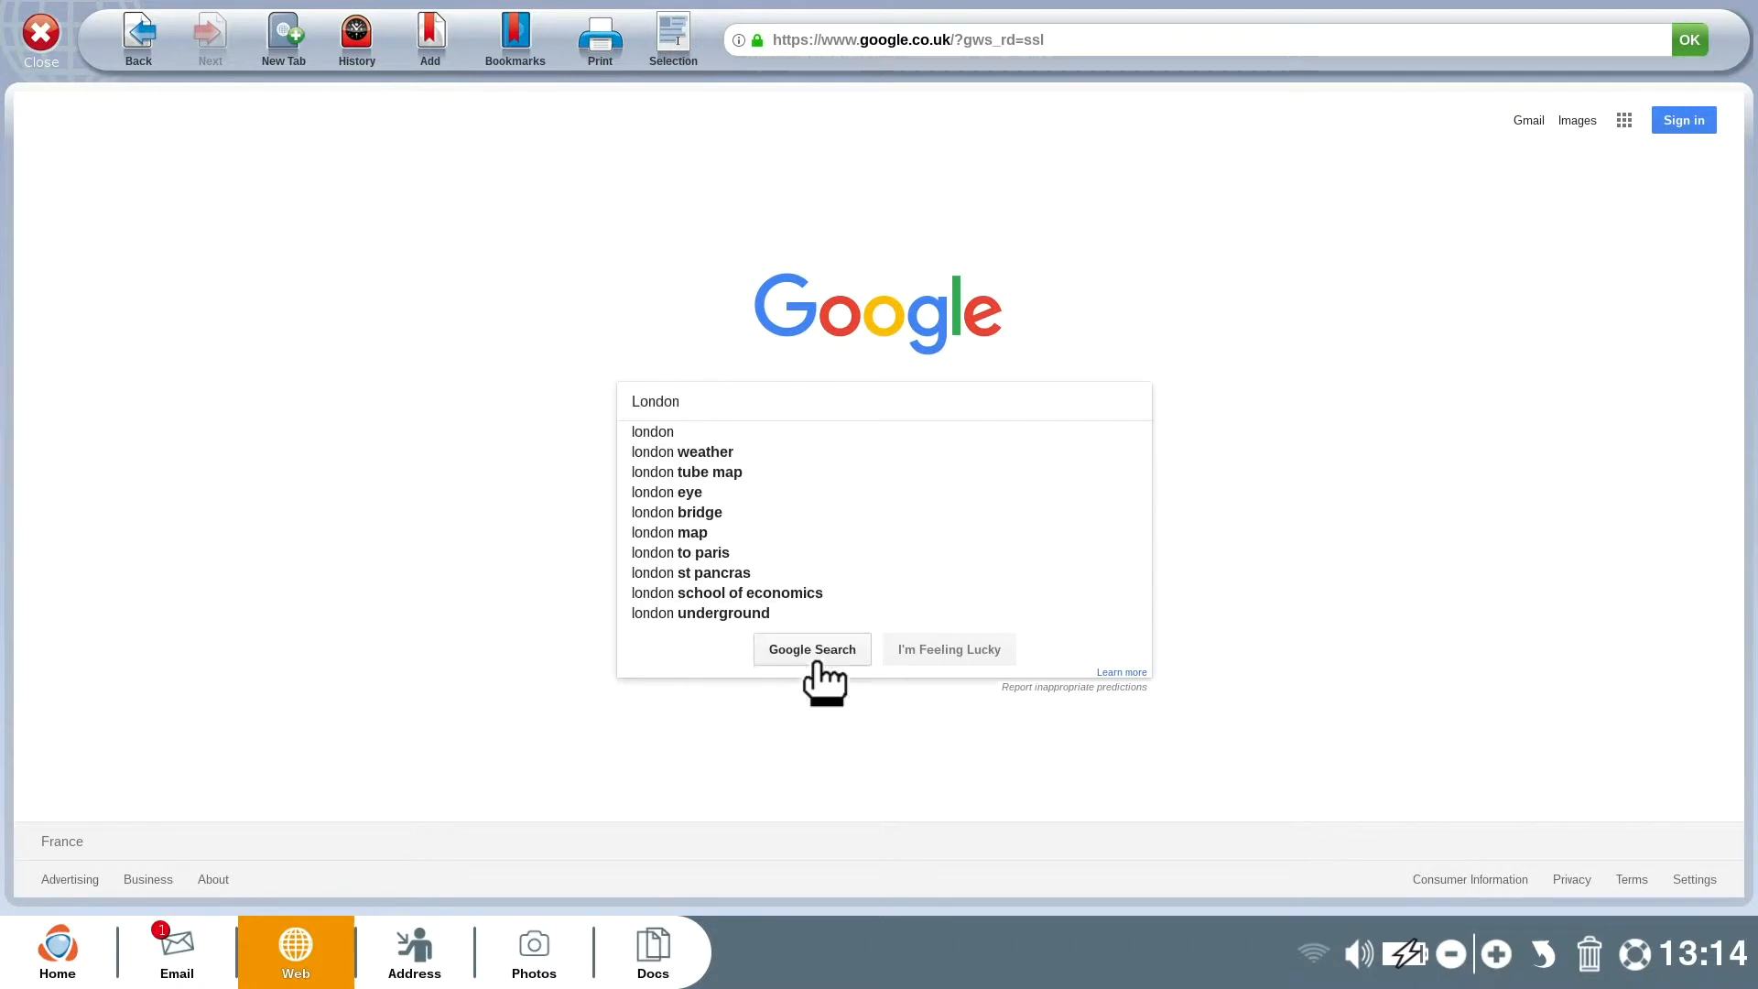
pyautogui.click(810, 649)
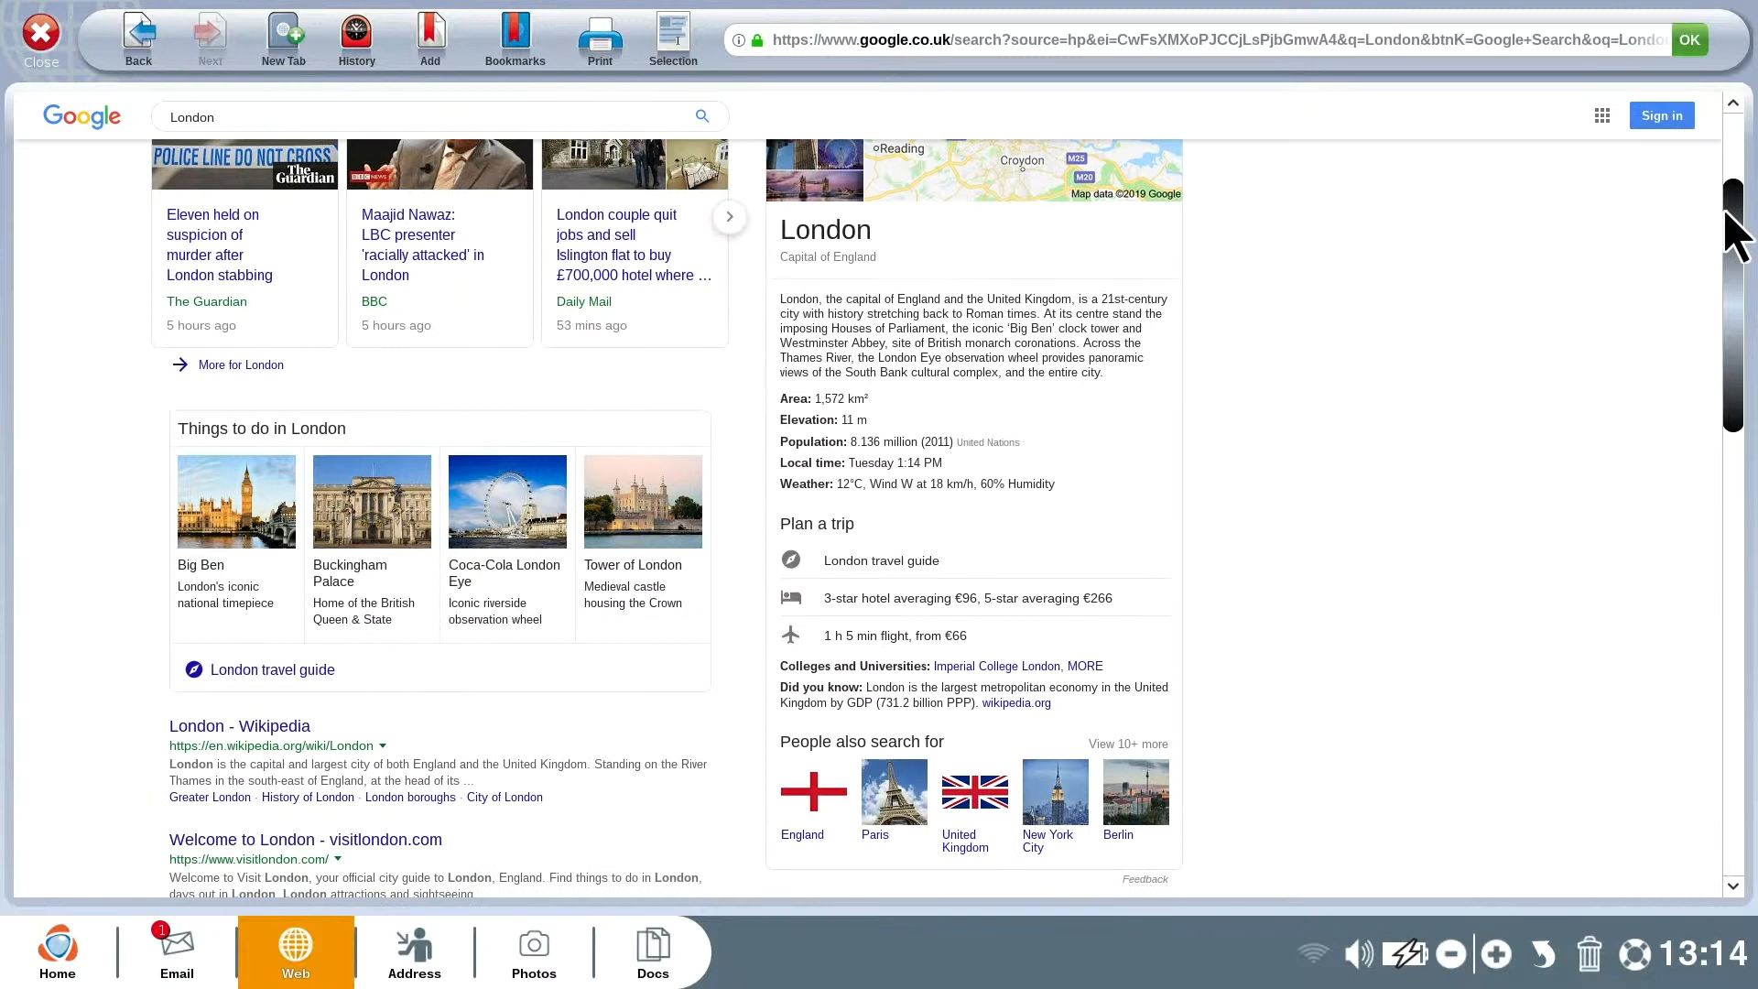
pyautogui.scroll(-3)
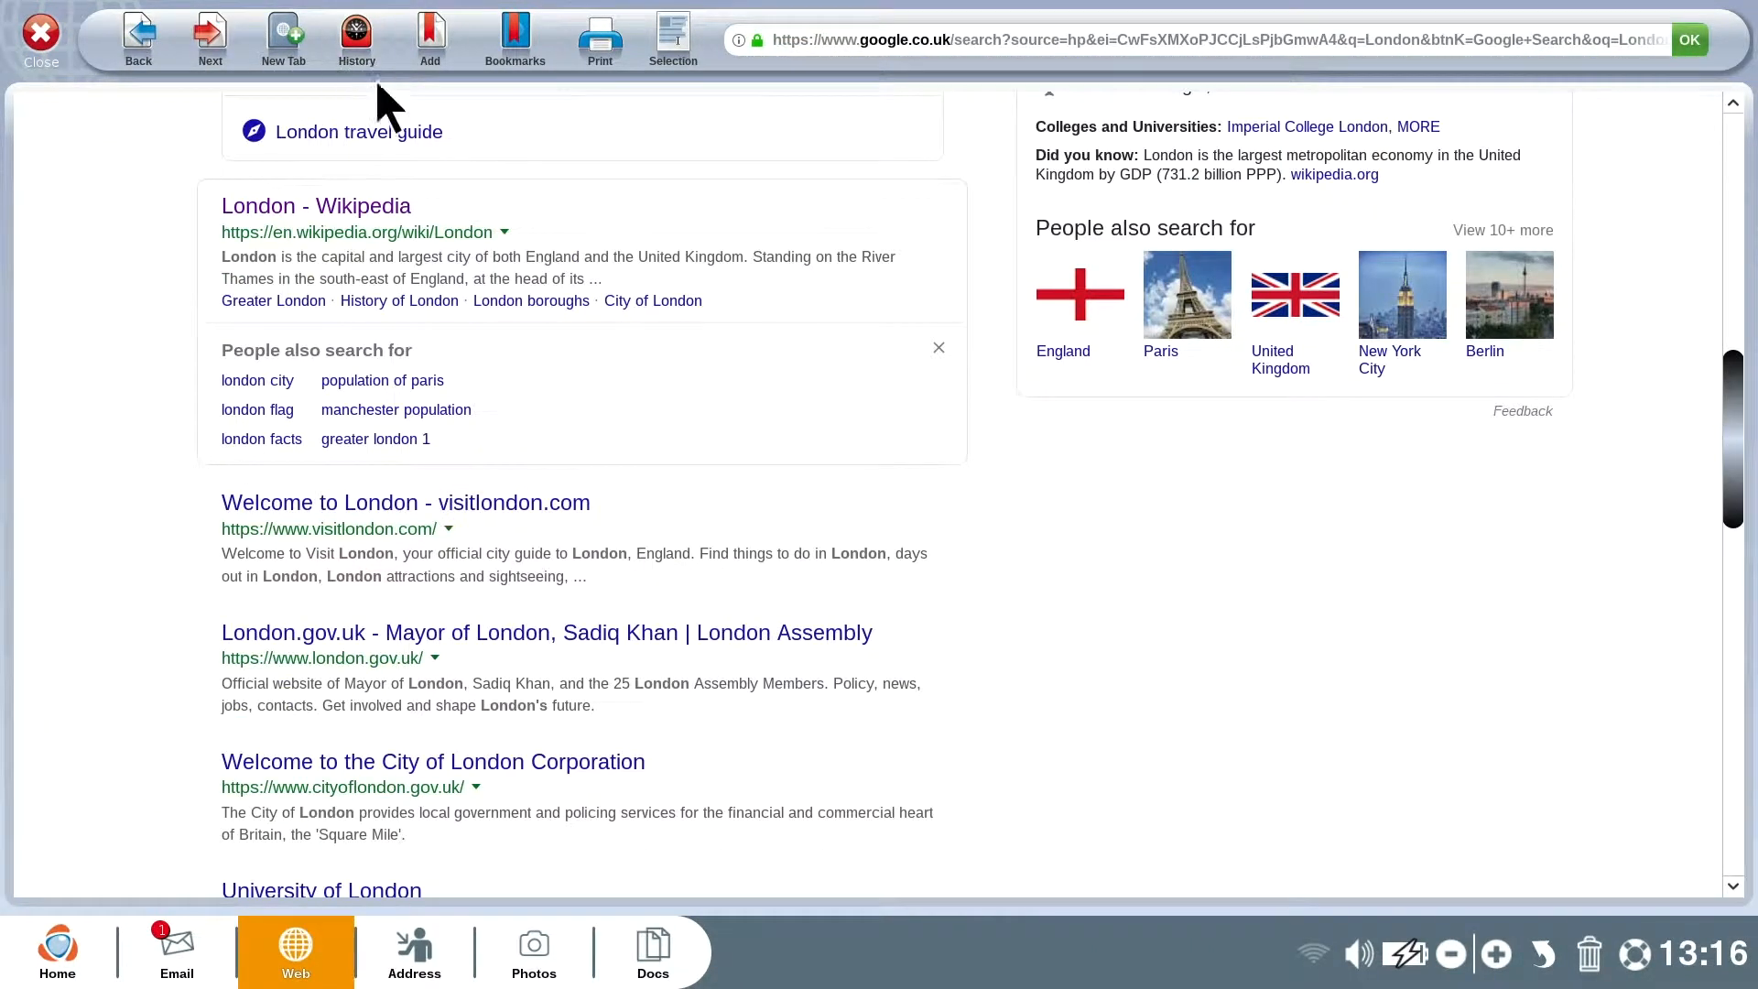
pyautogui.click(533, 951)
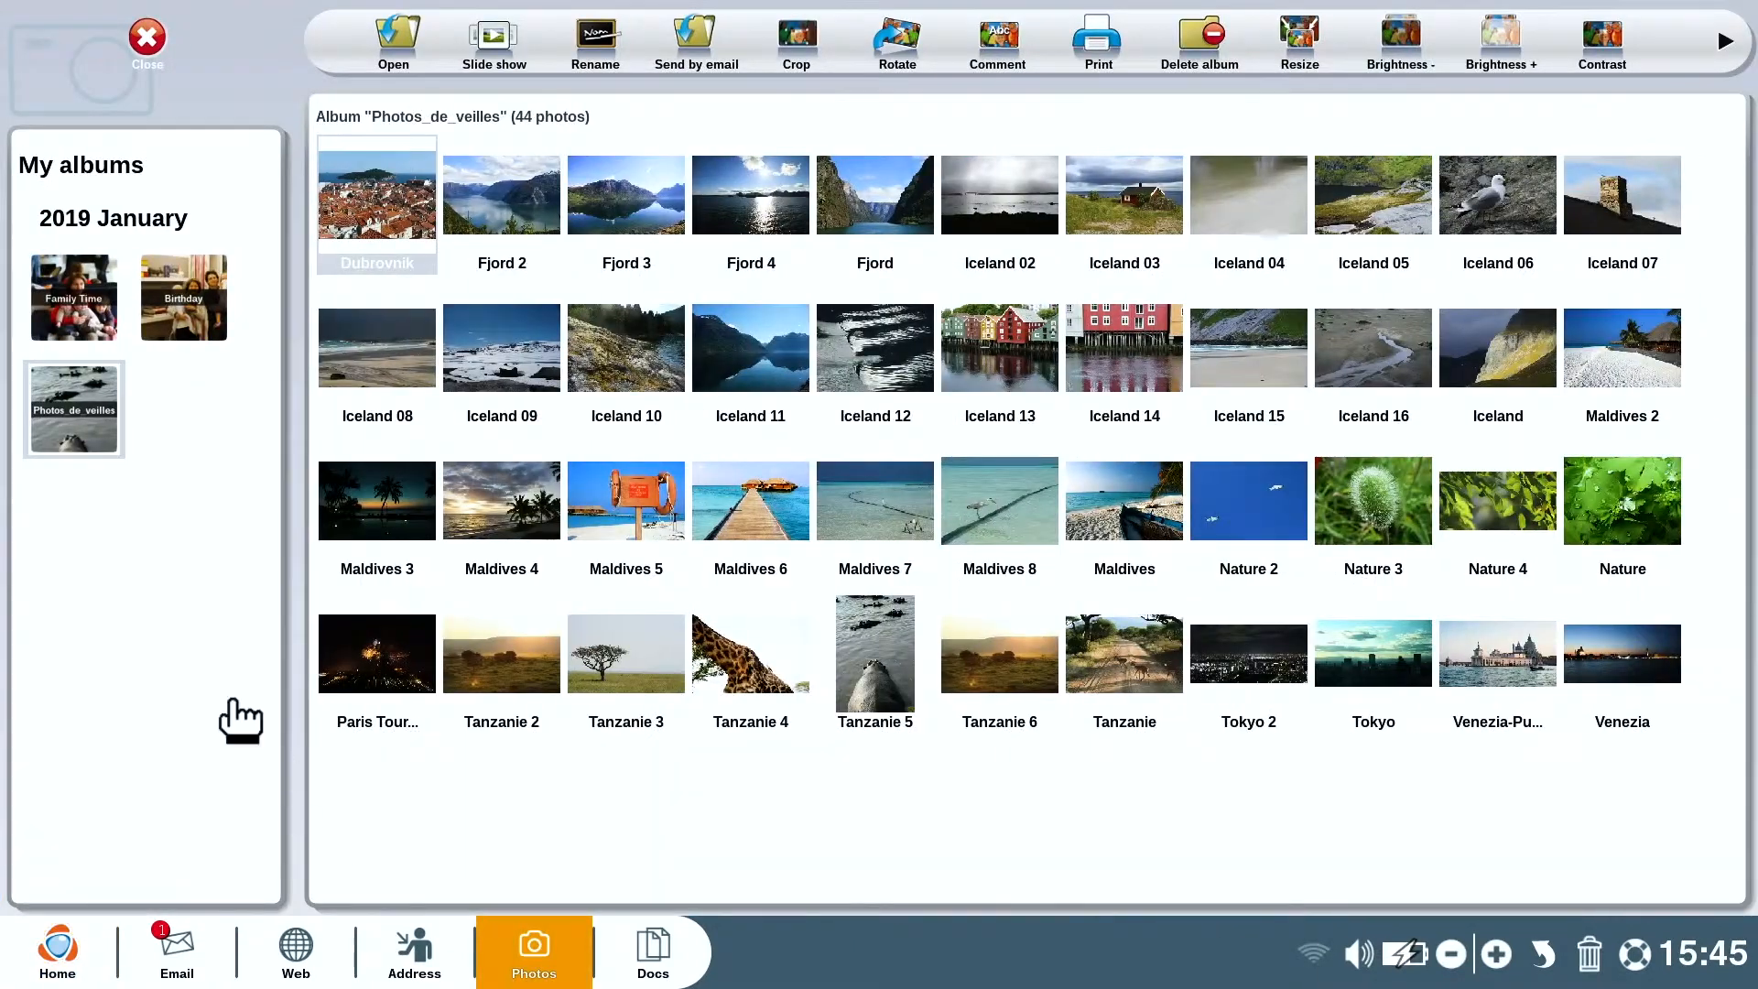
# Browse the Birthday and Photos_de_veilles albums, view Maldives 5 in crop mode, then go Home.
pyautogui.click(183, 297)
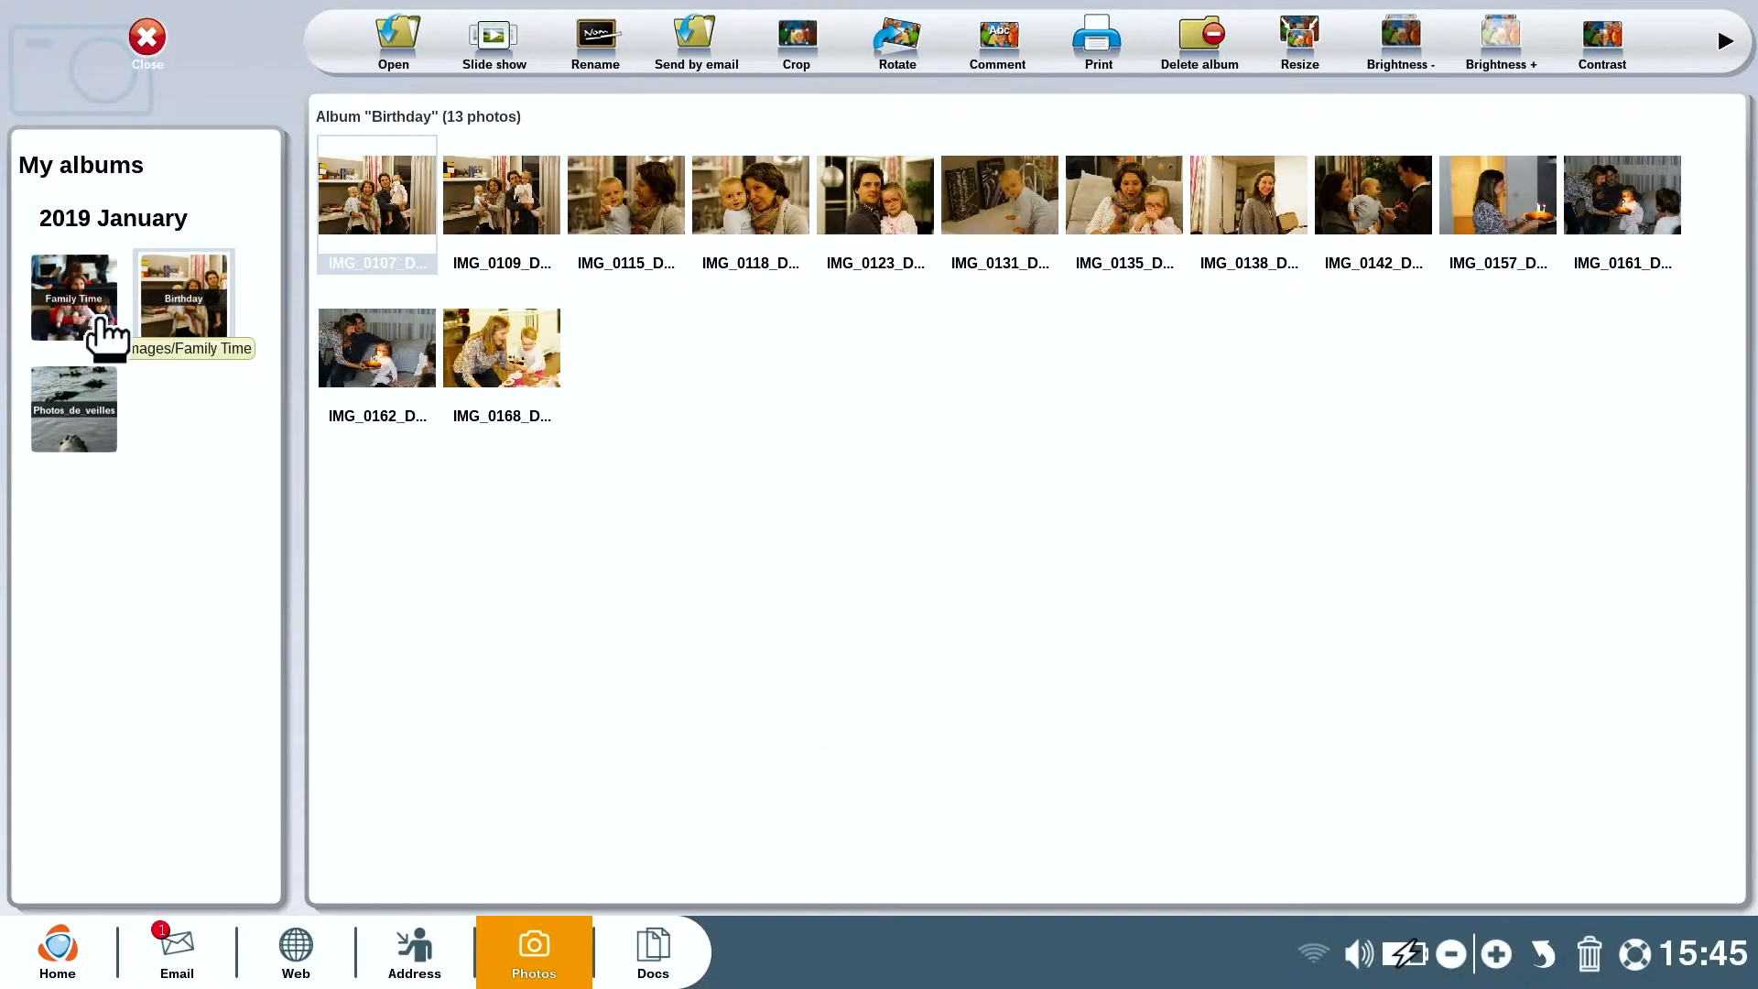
pyautogui.click(73, 408)
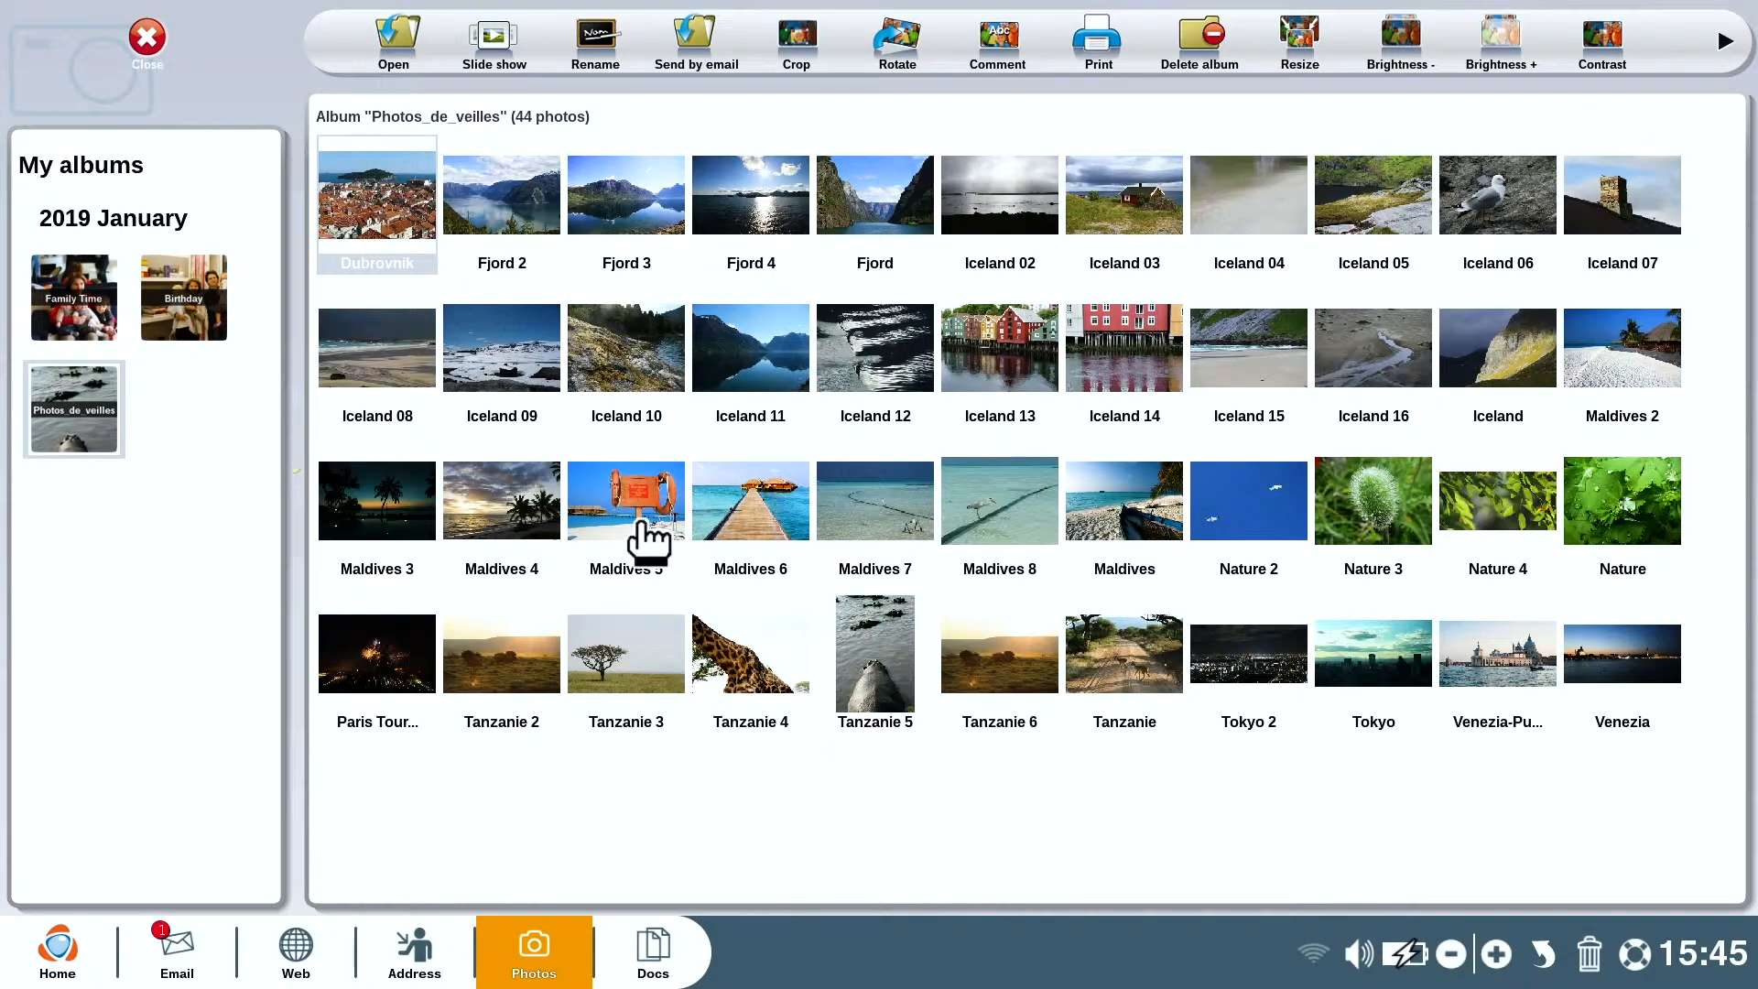
pyautogui.doubleClick(625, 500)
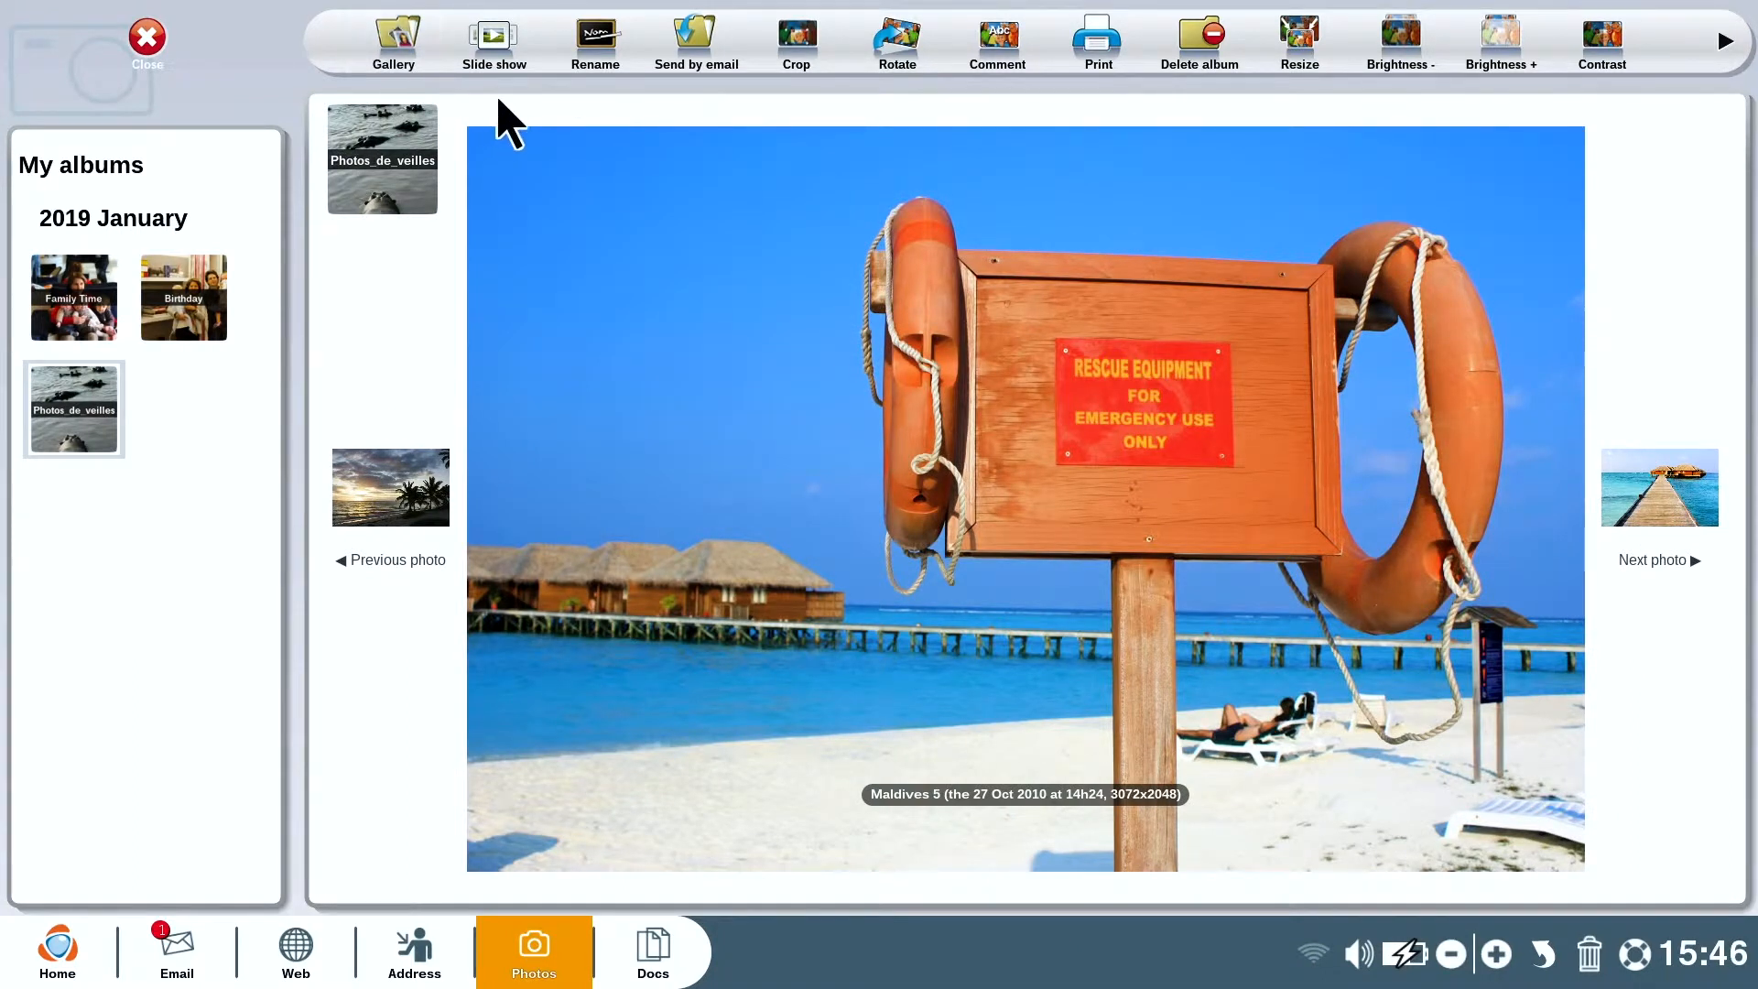
pyautogui.click(795, 43)
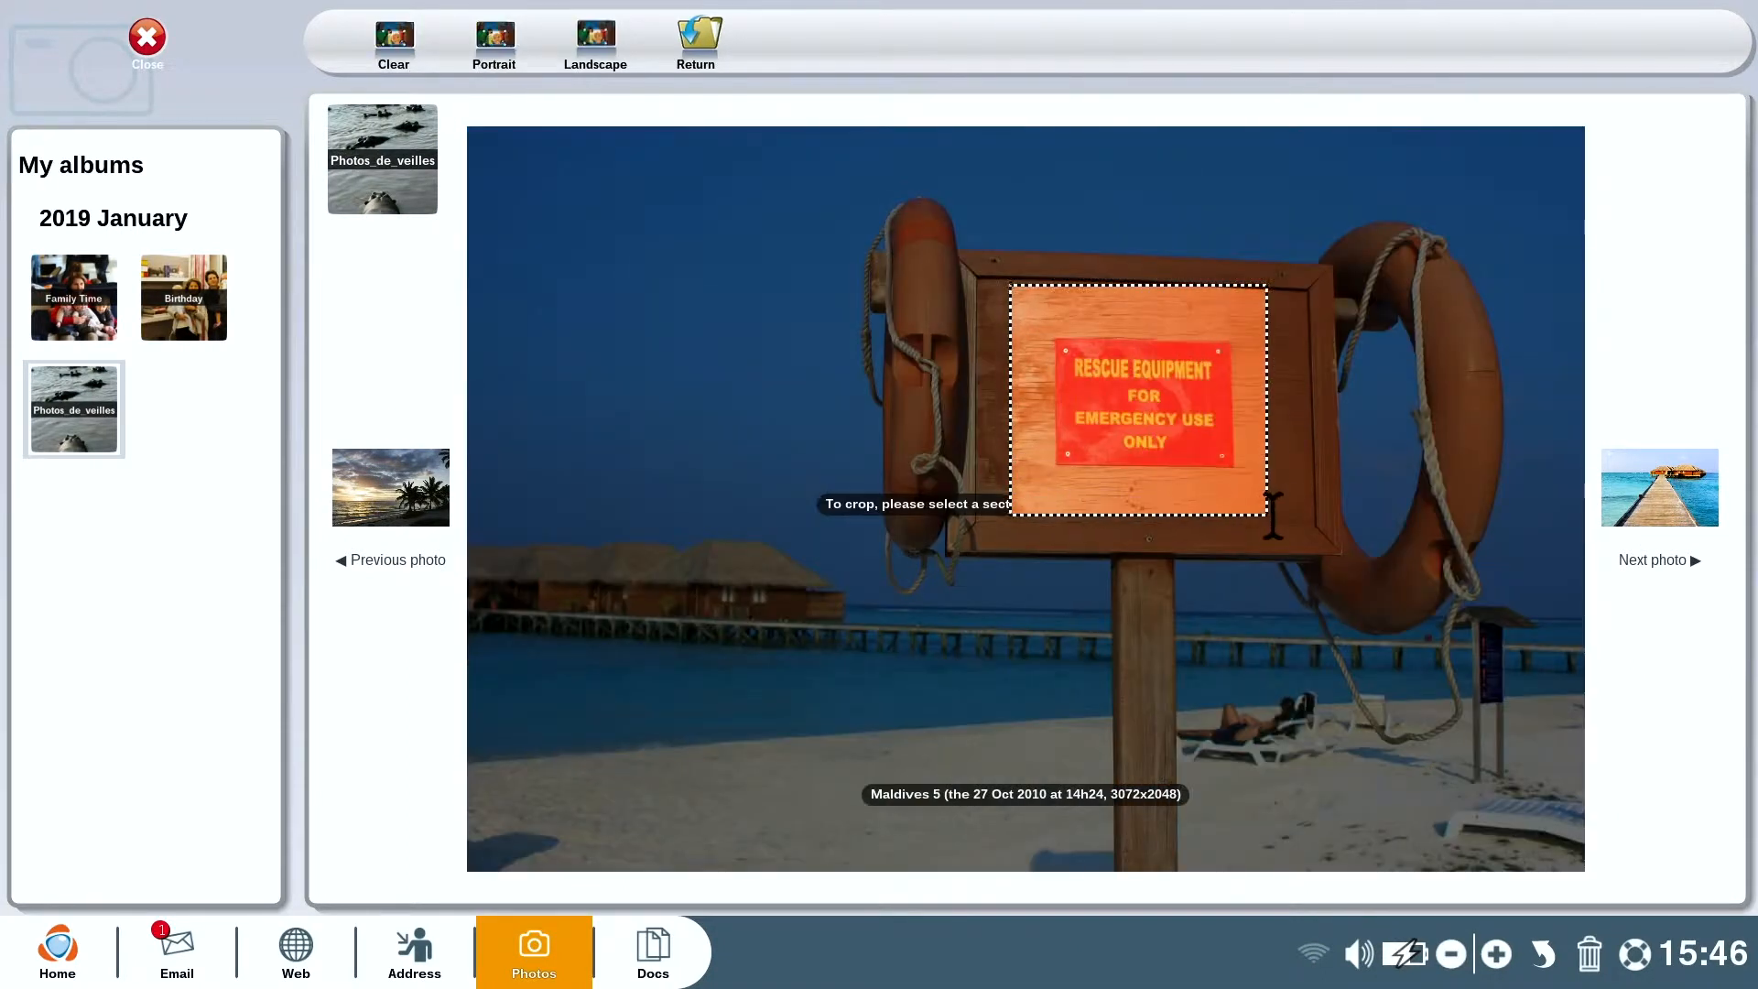
pyautogui.click(695, 43)
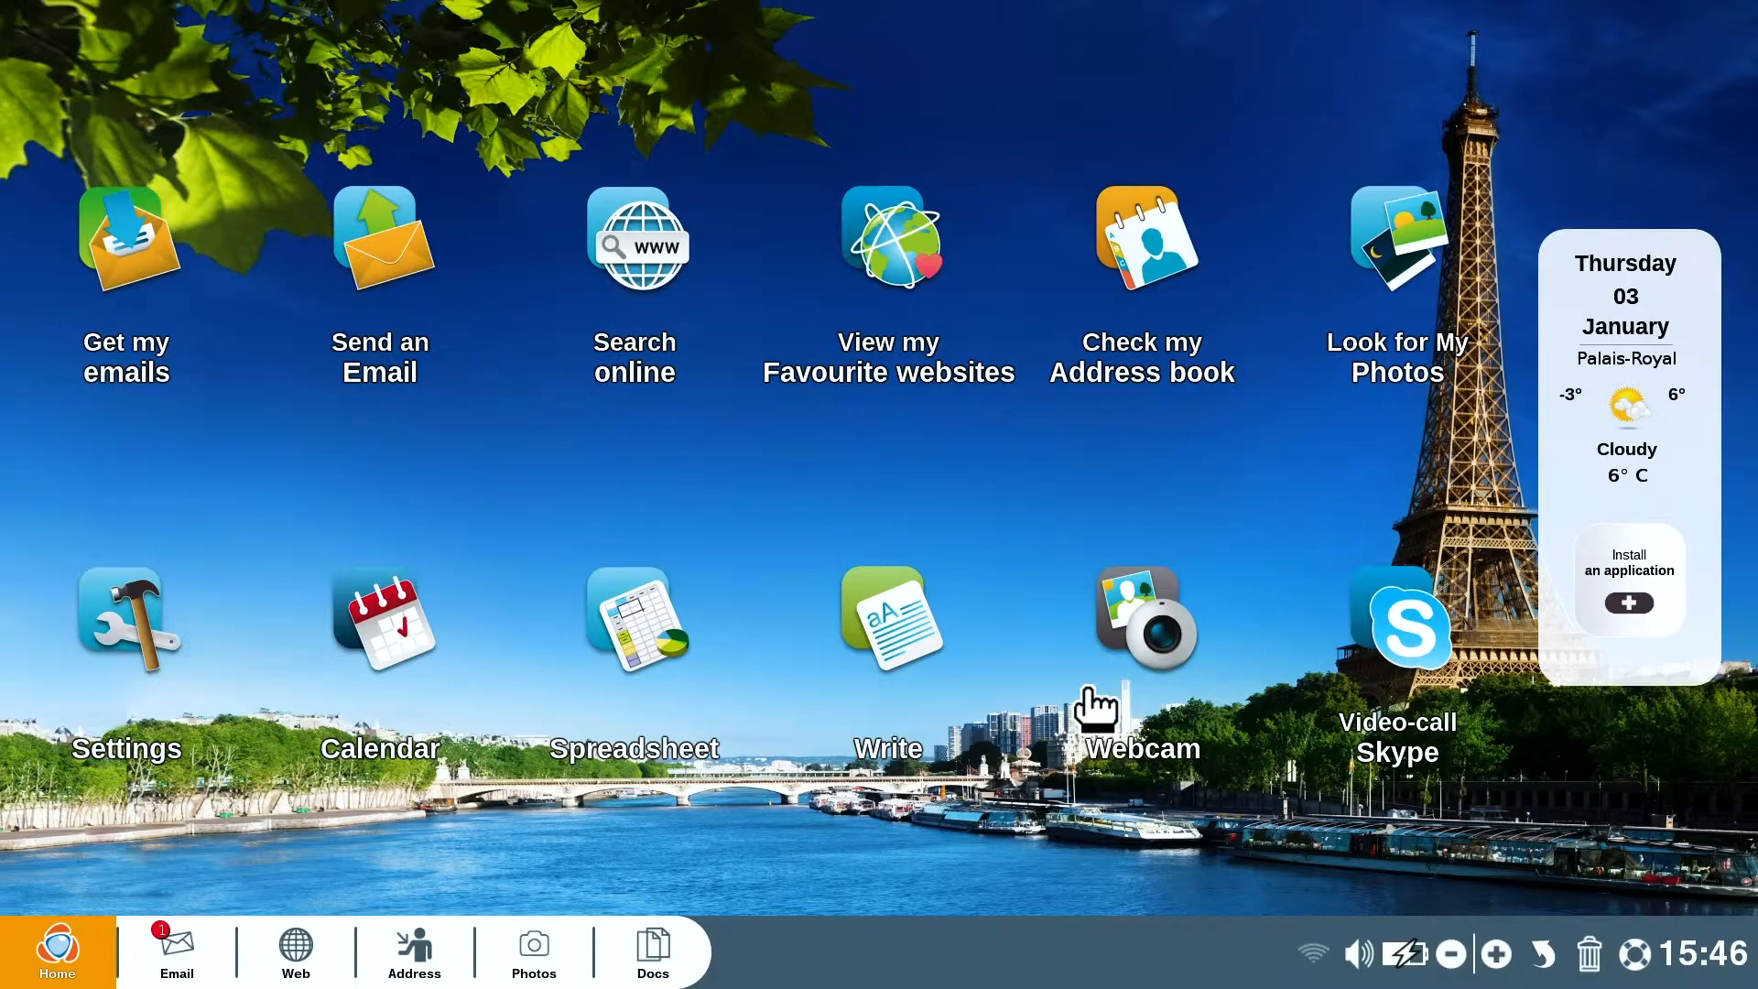
pyautogui.click(1628, 579)
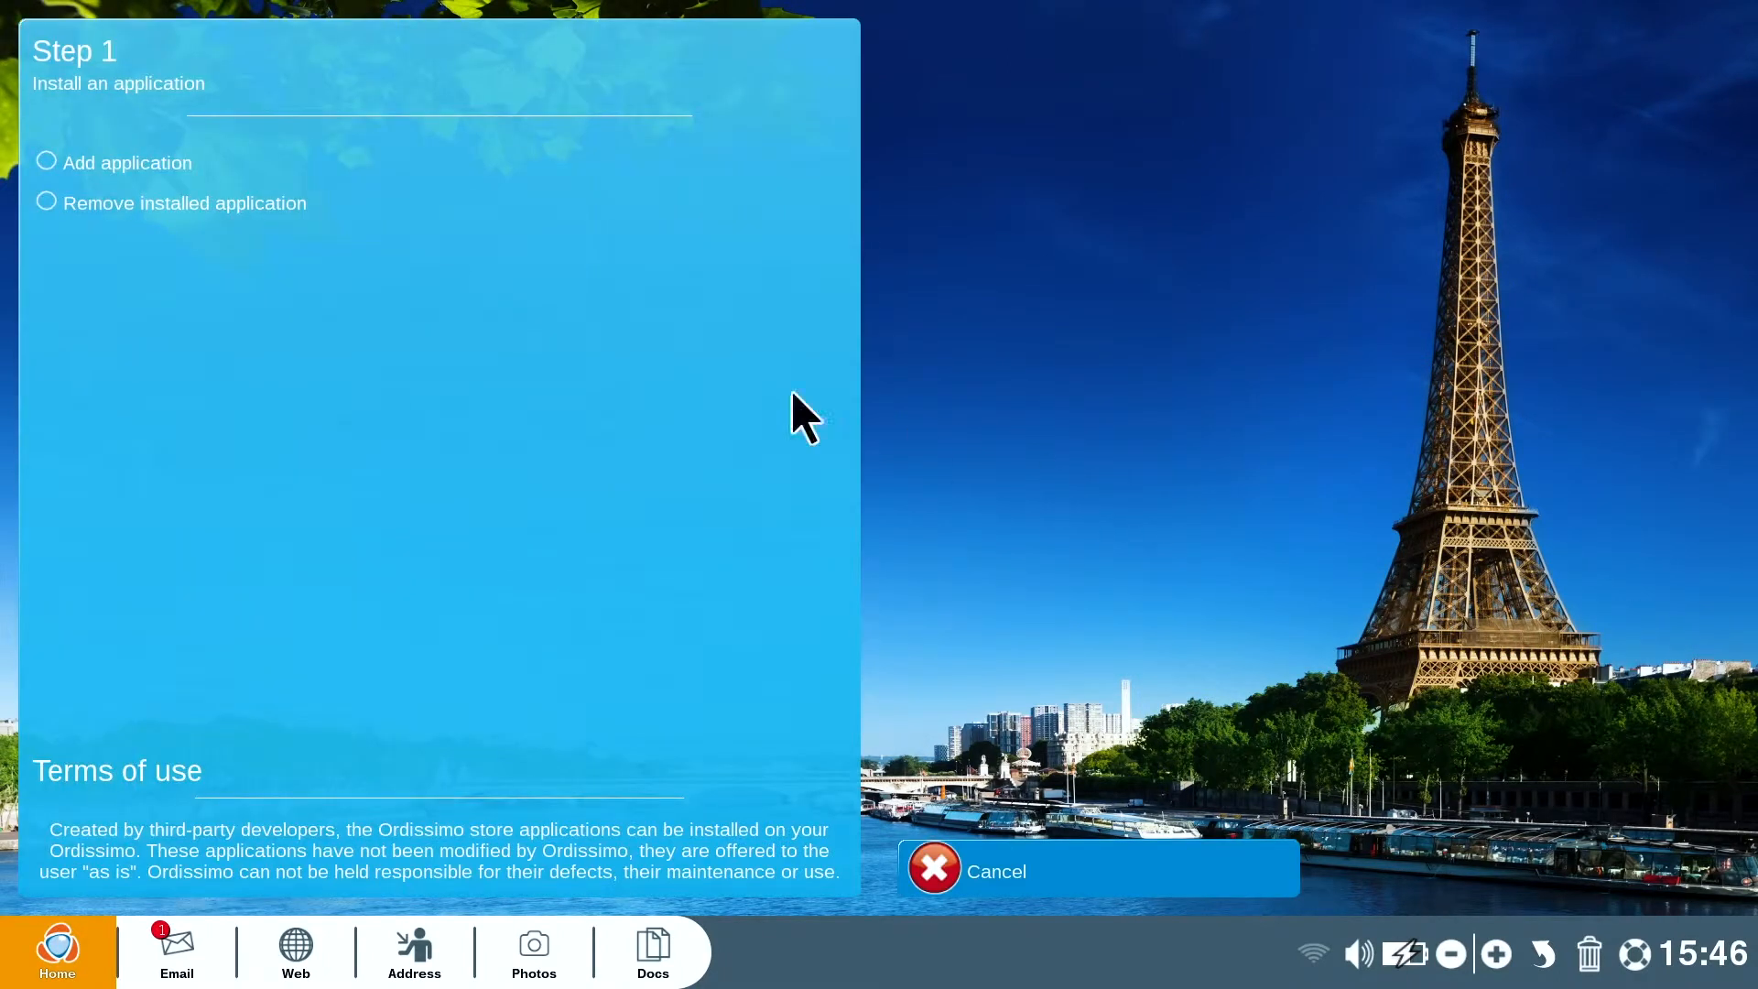
pyautogui.click(46, 161)
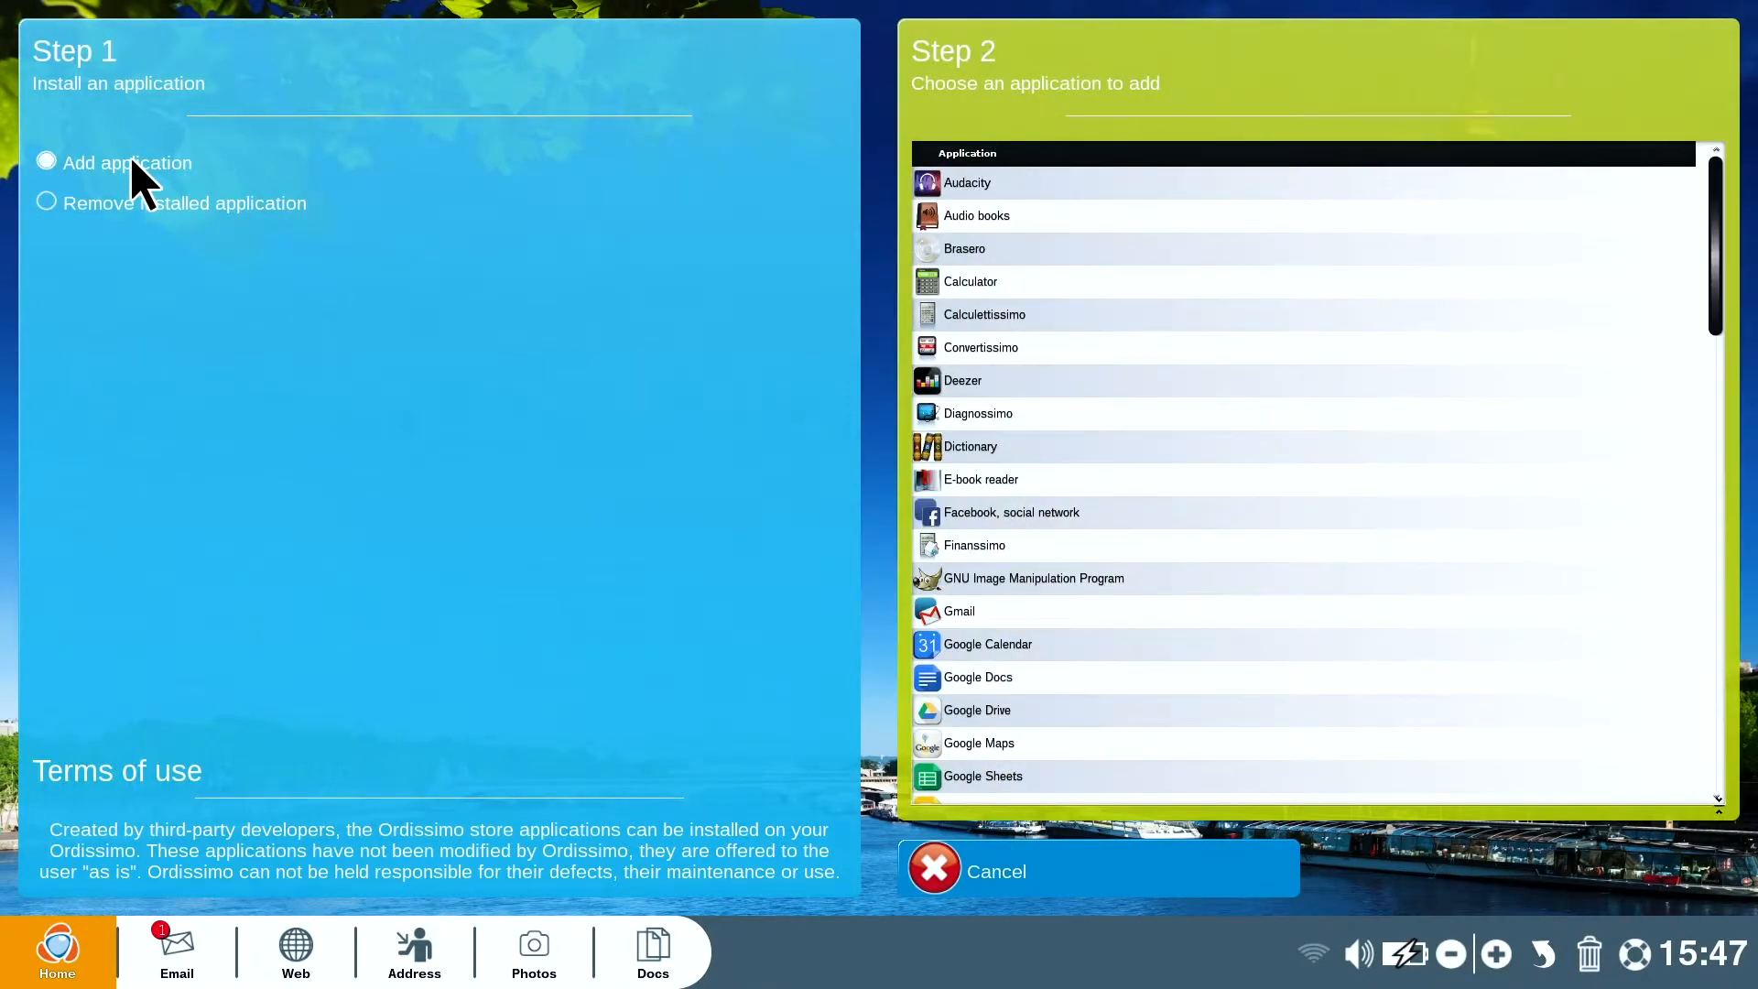
pyautogui.moveTo(1233, 236)
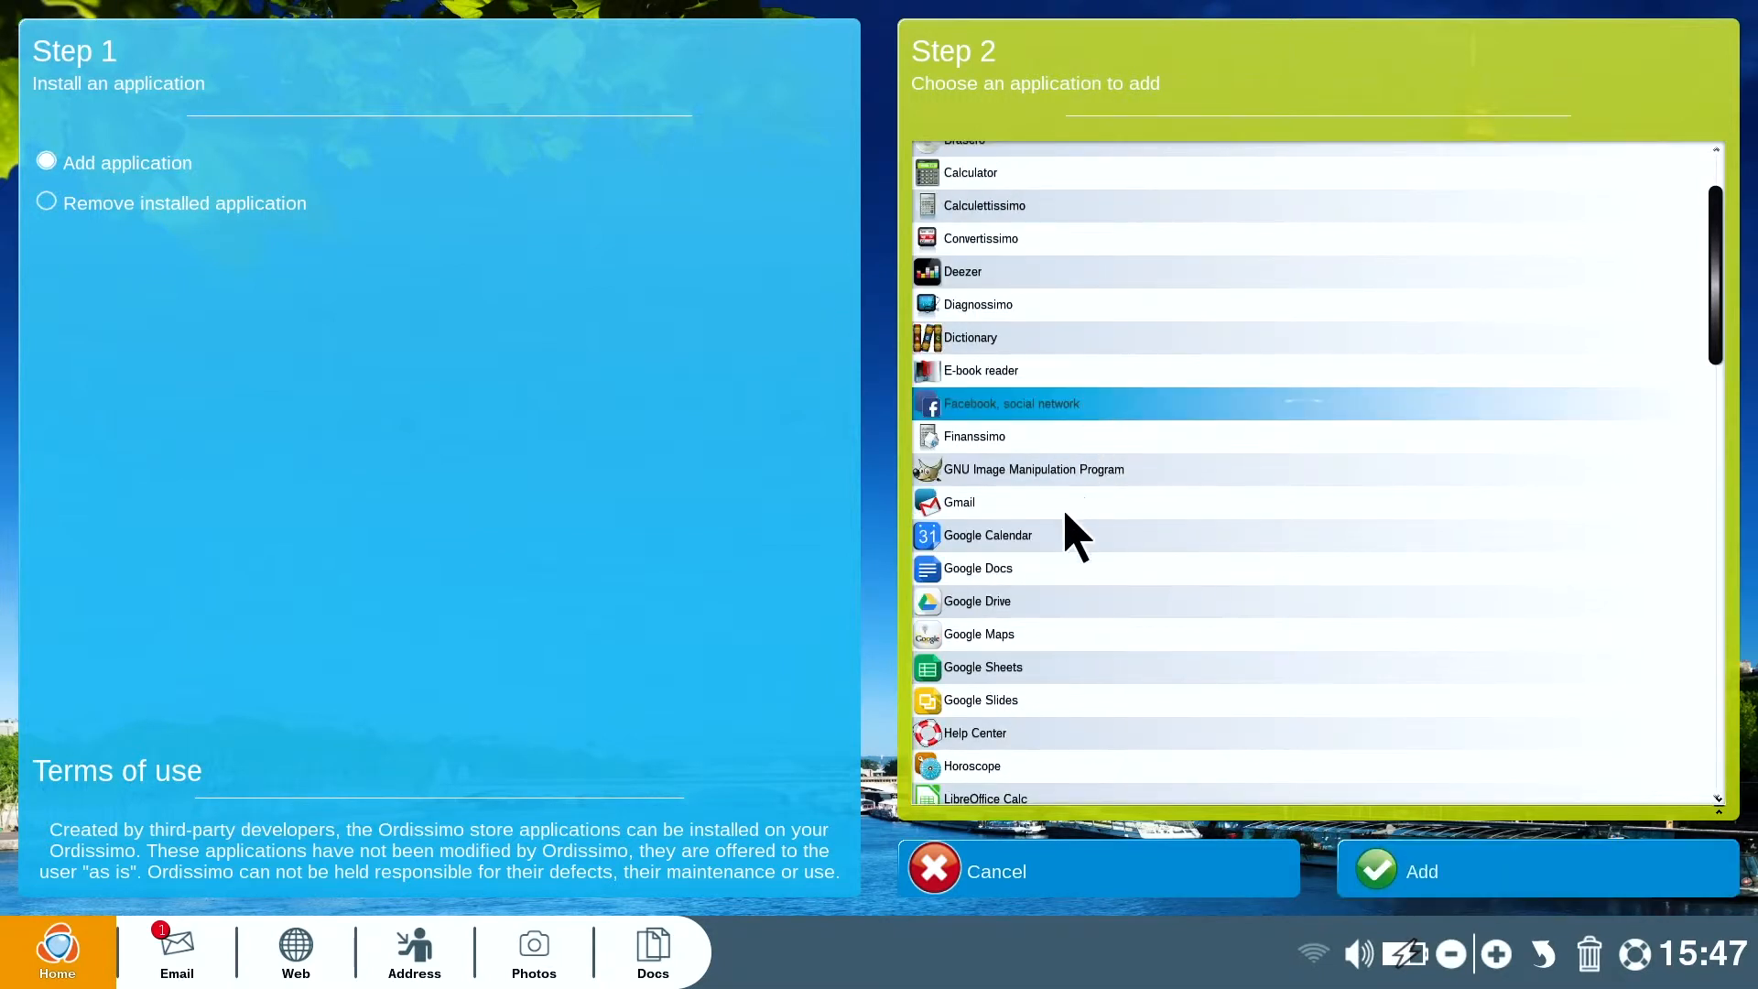
pyautogui.click(994, 870)
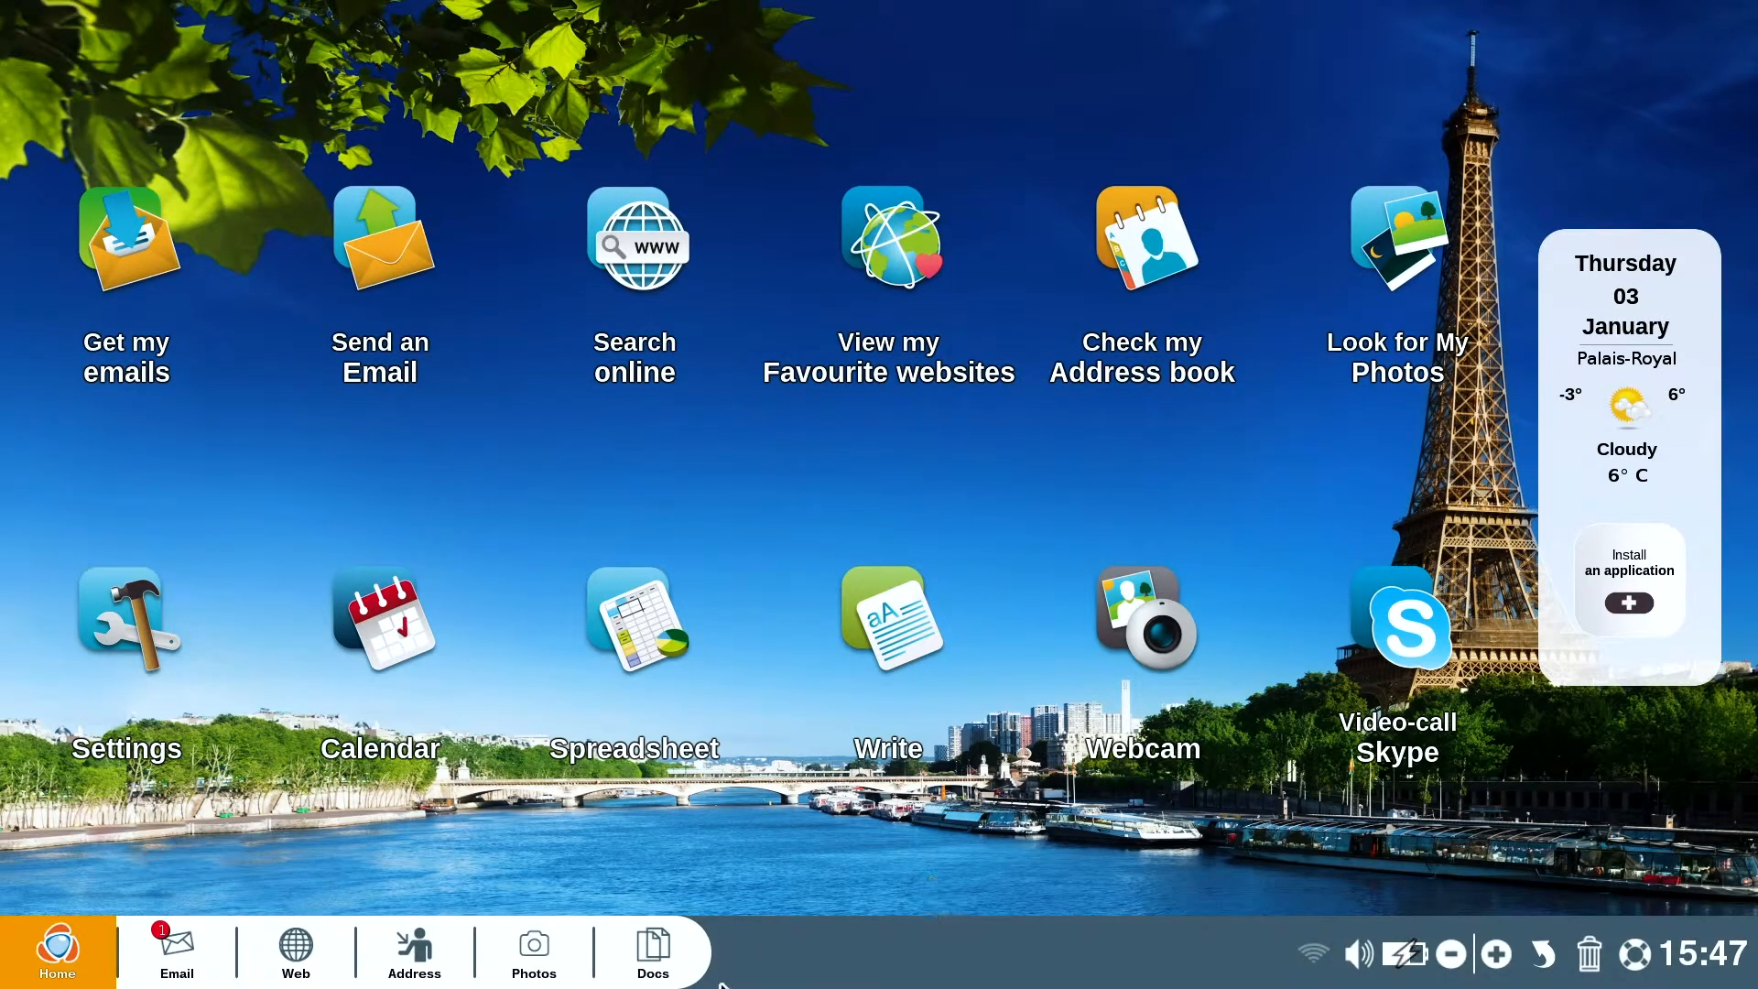
# Browse the Images folders in Docs and preview the Big Buck Bunny video under Documents.
pyautogui.click(653, 950)
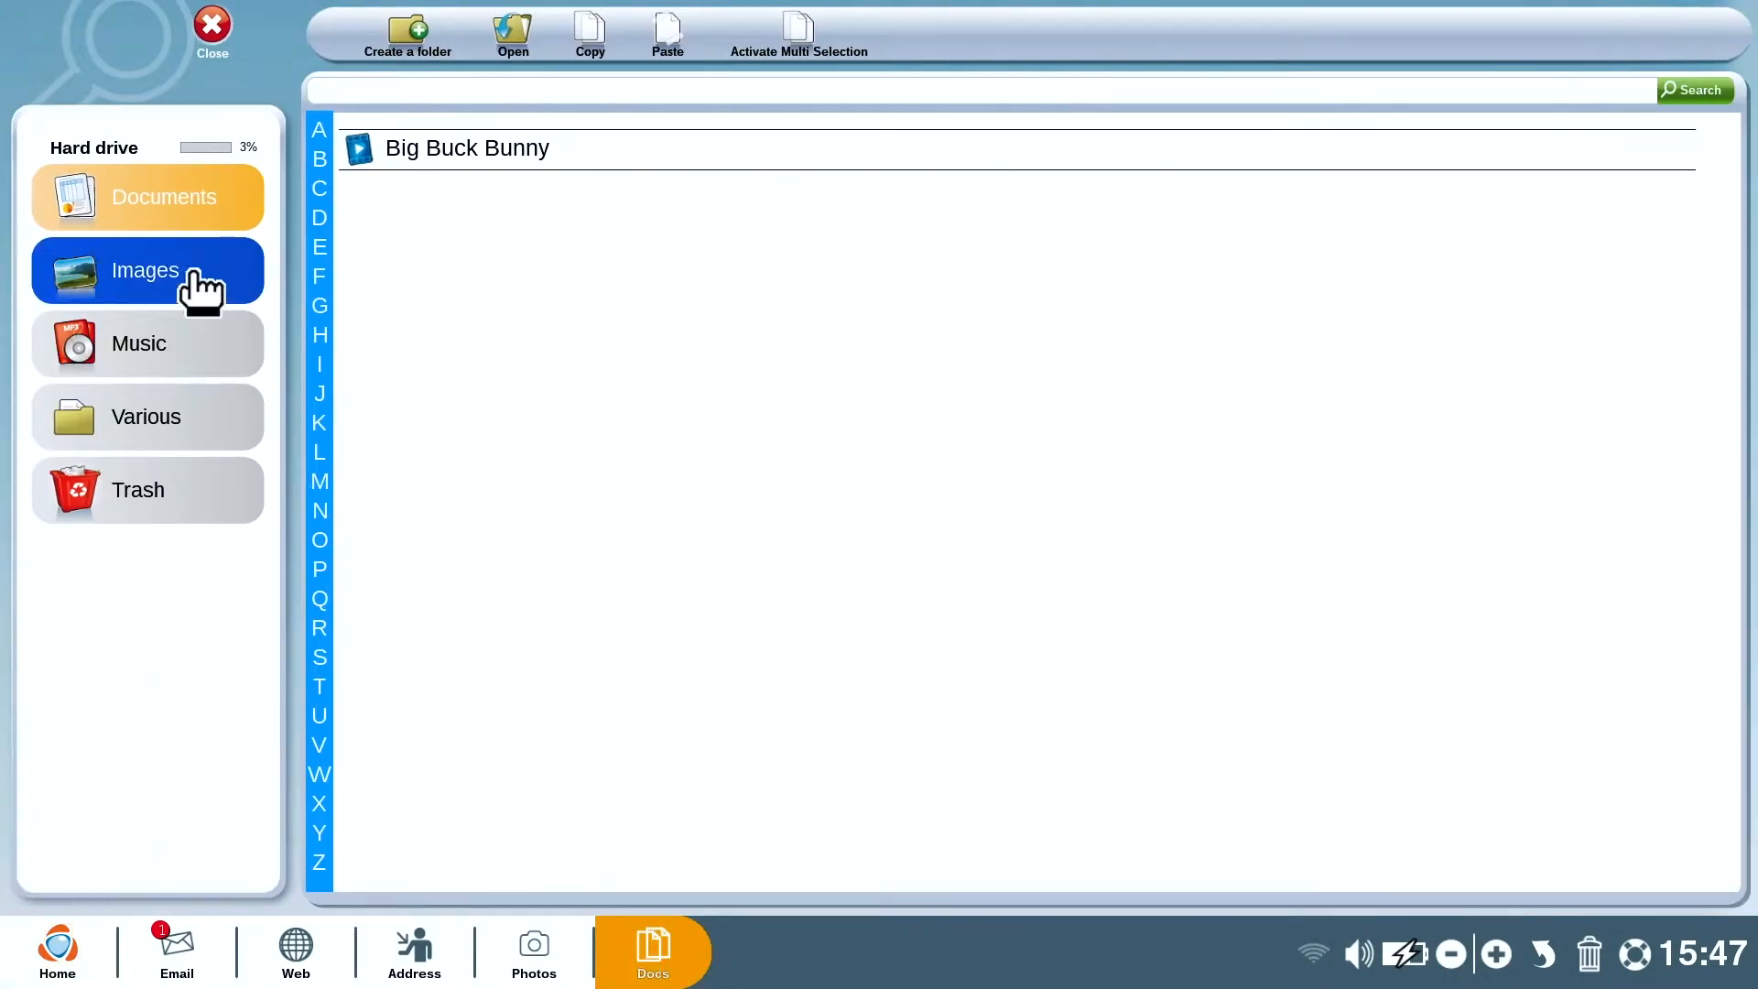
pyautogui.click(146, 269)
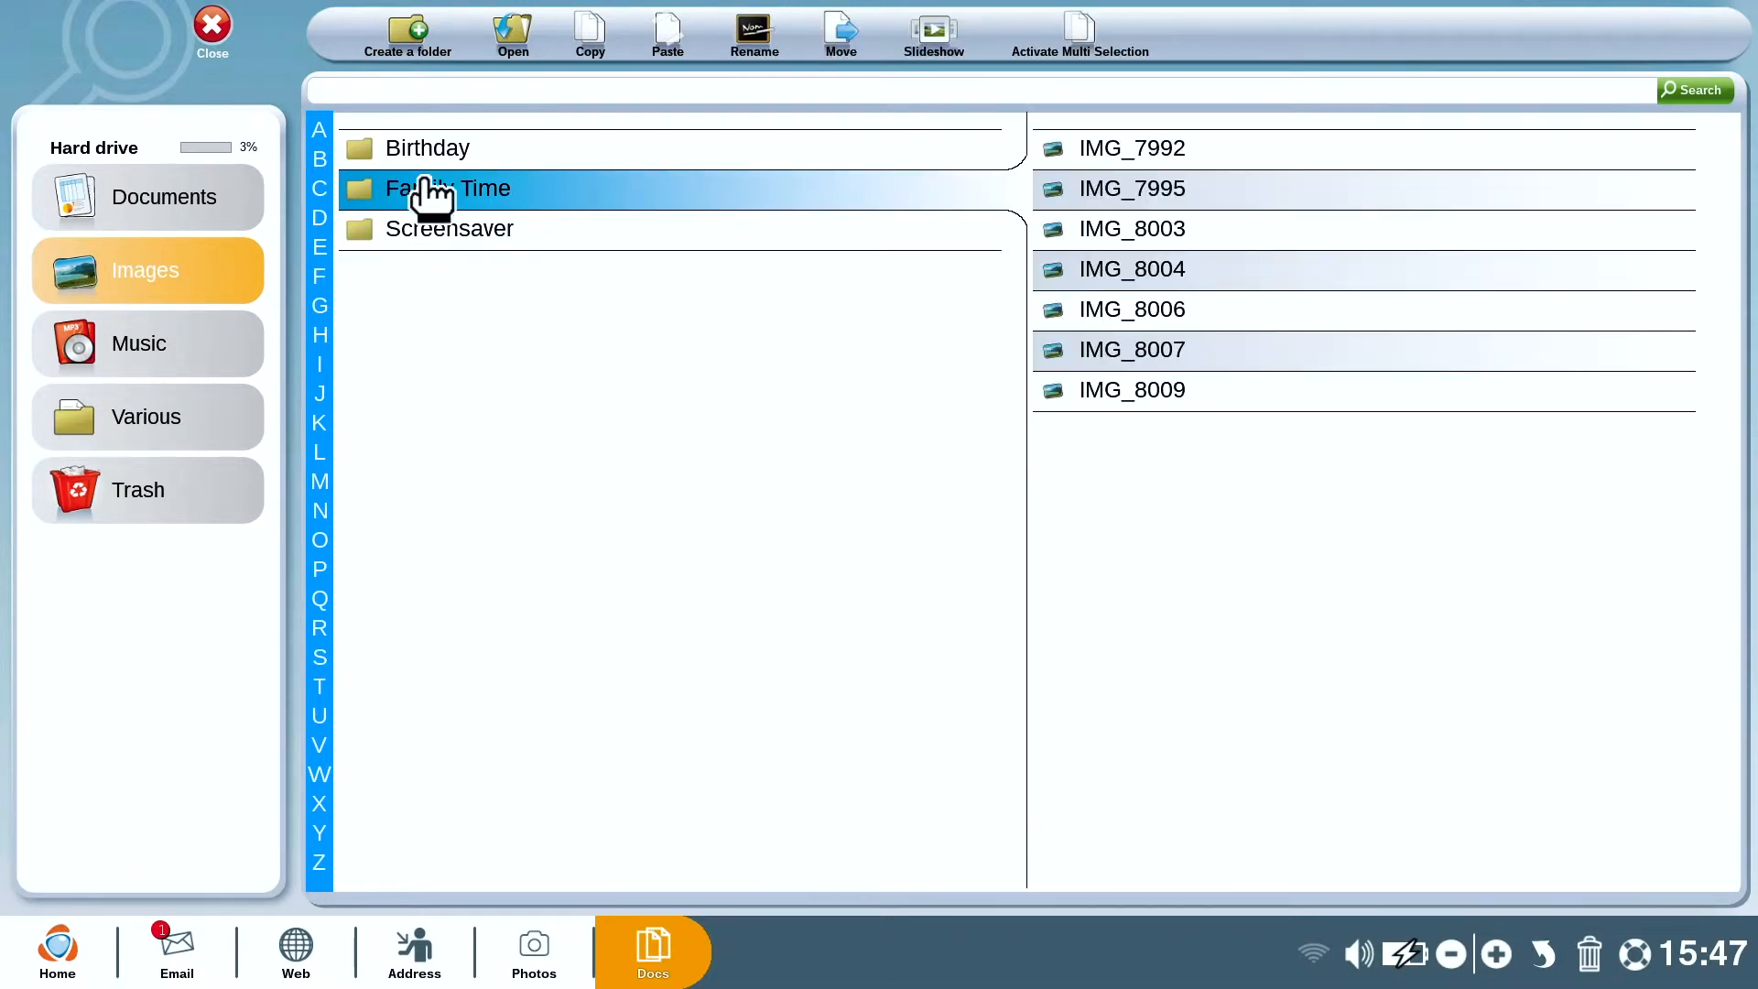
pyautogui.click(164, 196)
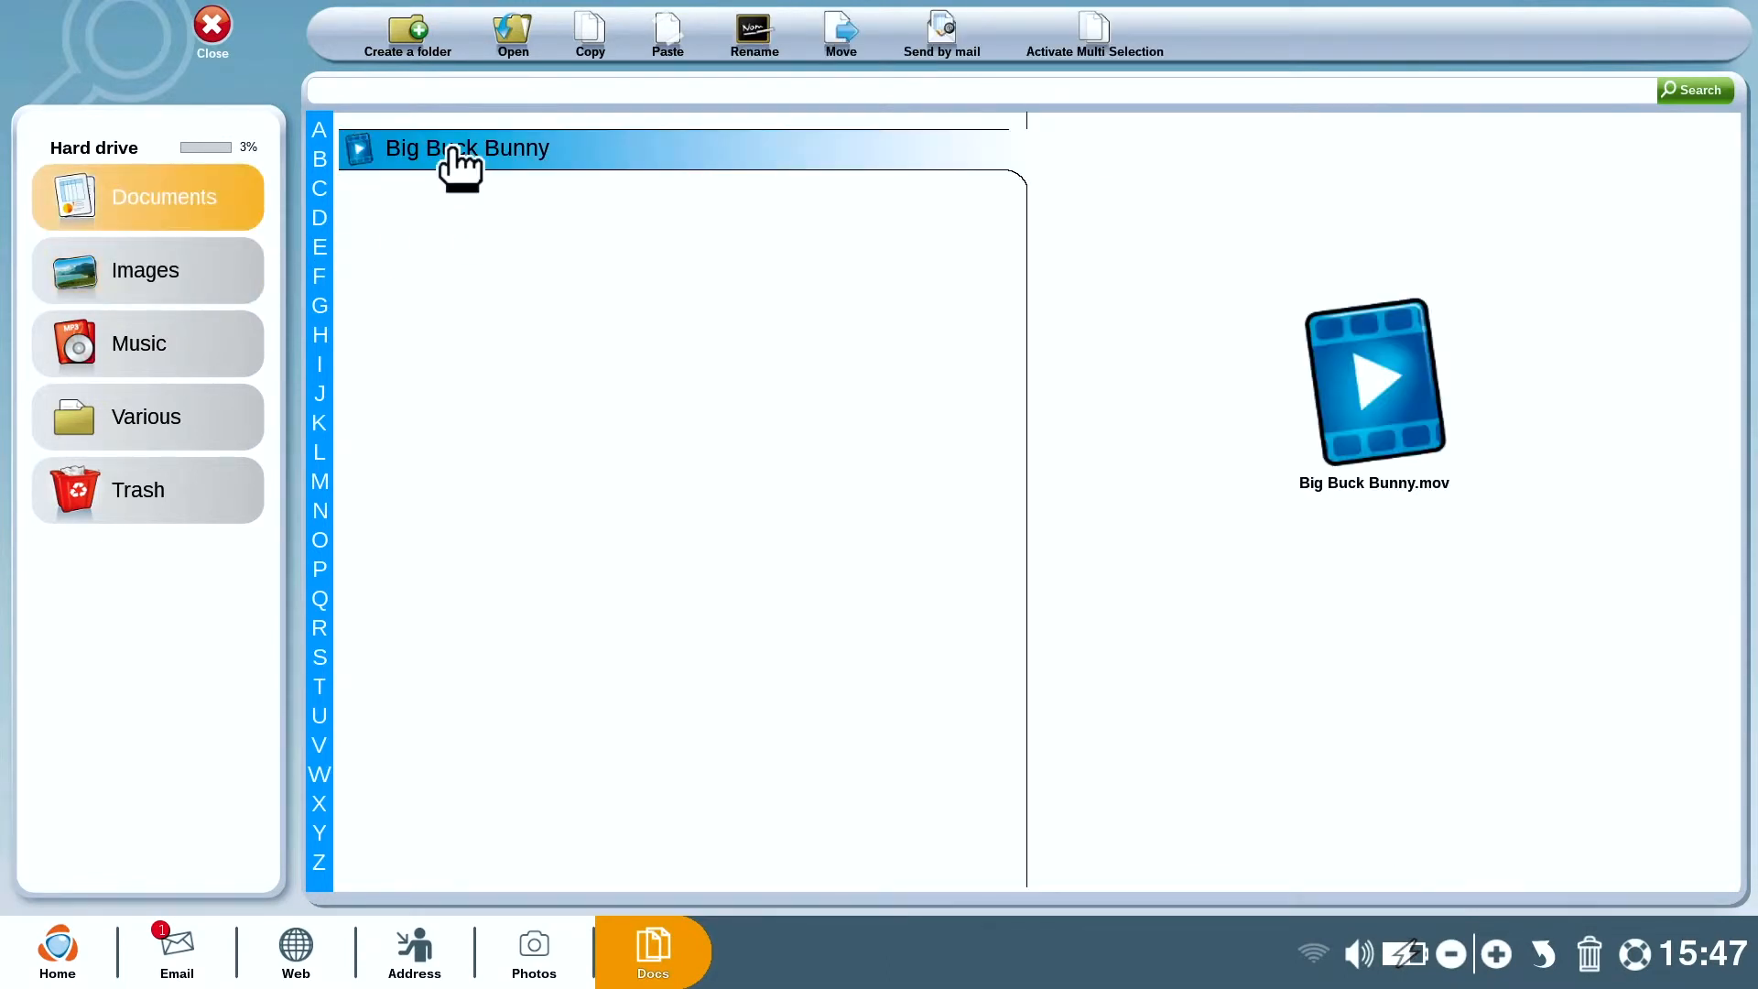